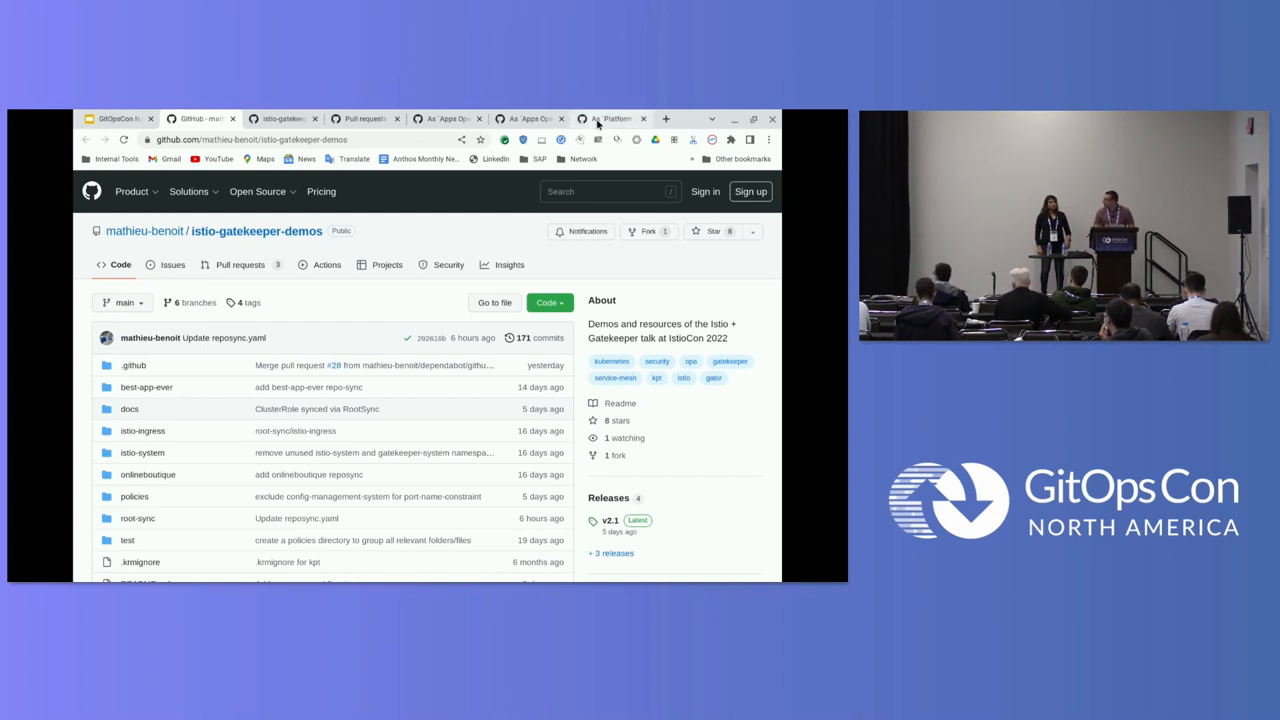
{"action": "mouse_move", "coordinate": [184, 504]}
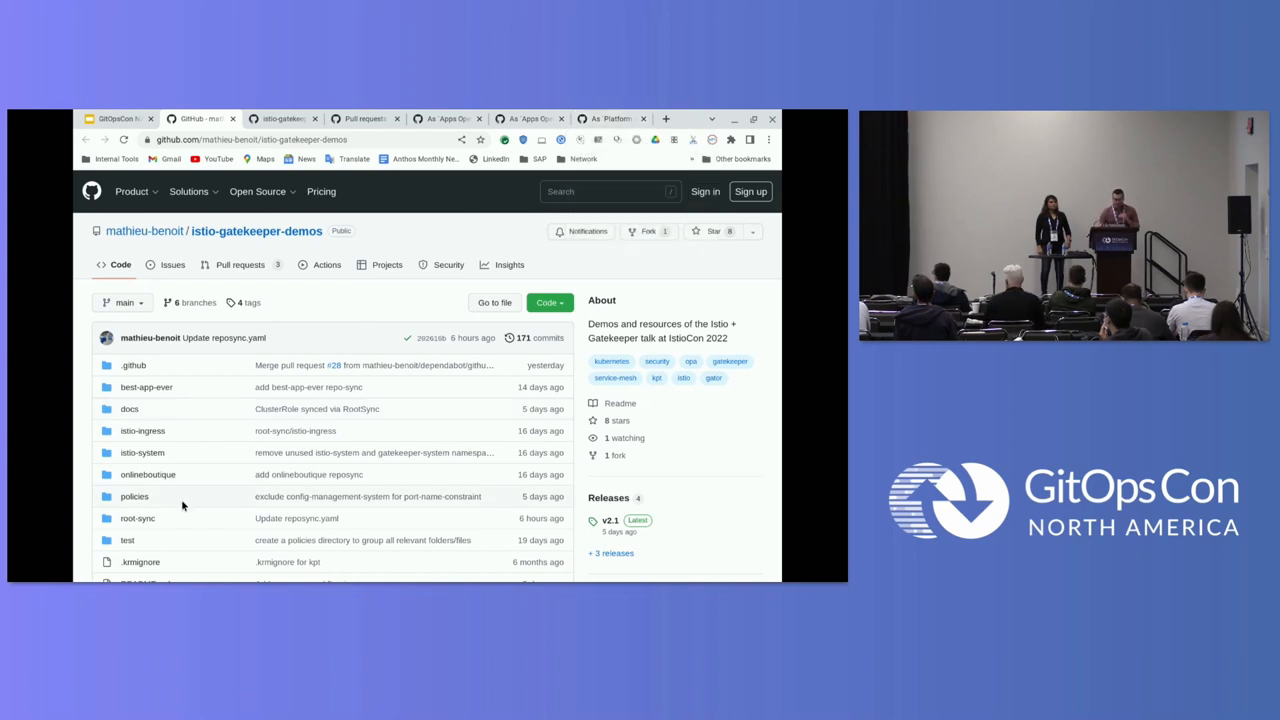
{"action": "mouse_move", "coordinate": [182, 436]}
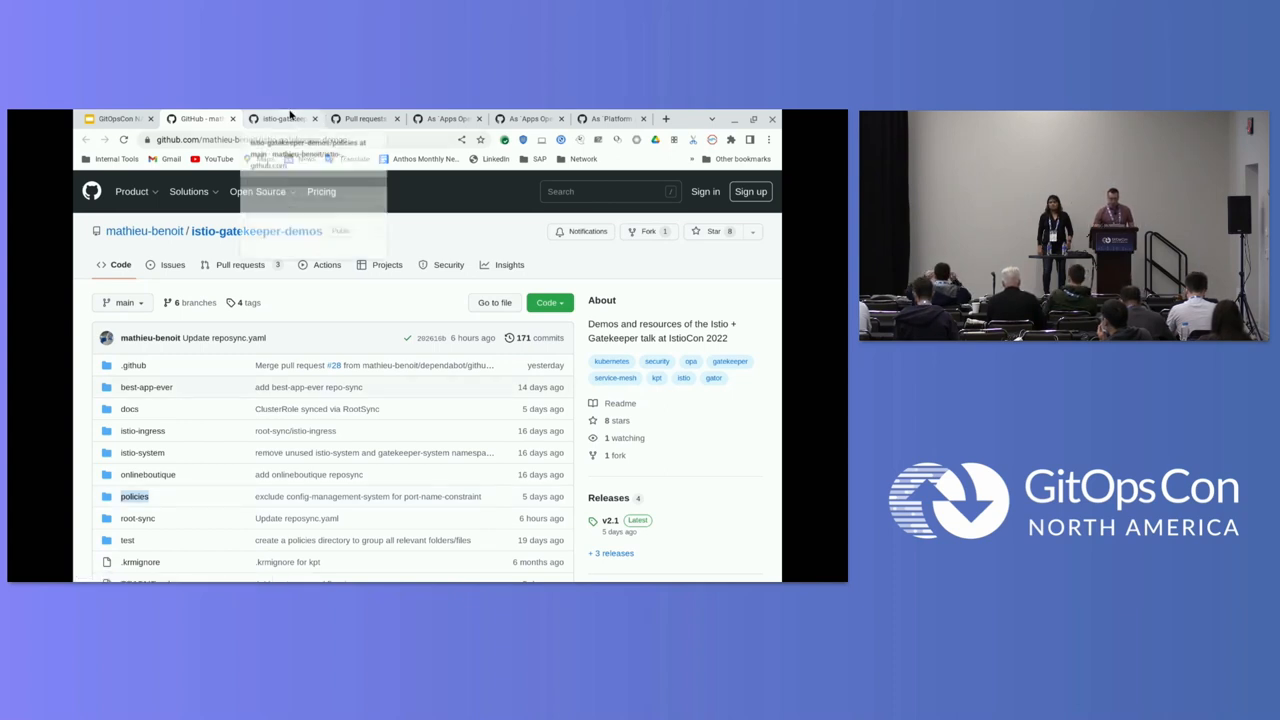
Navigate into the policies/constraints folder of istio-gatekeeper-demos
{"action": "left_click", "coordinate": [132, 496]}
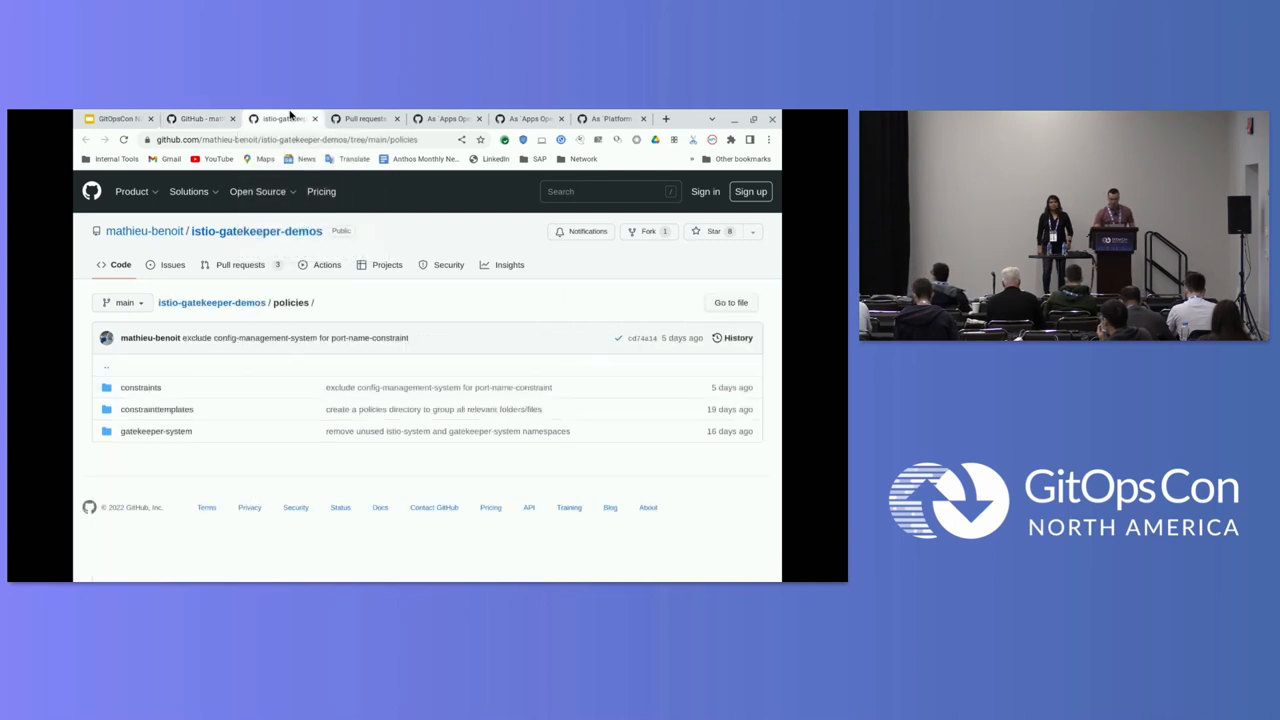
{"action": "left_click", "coordinate": [258, 192]}
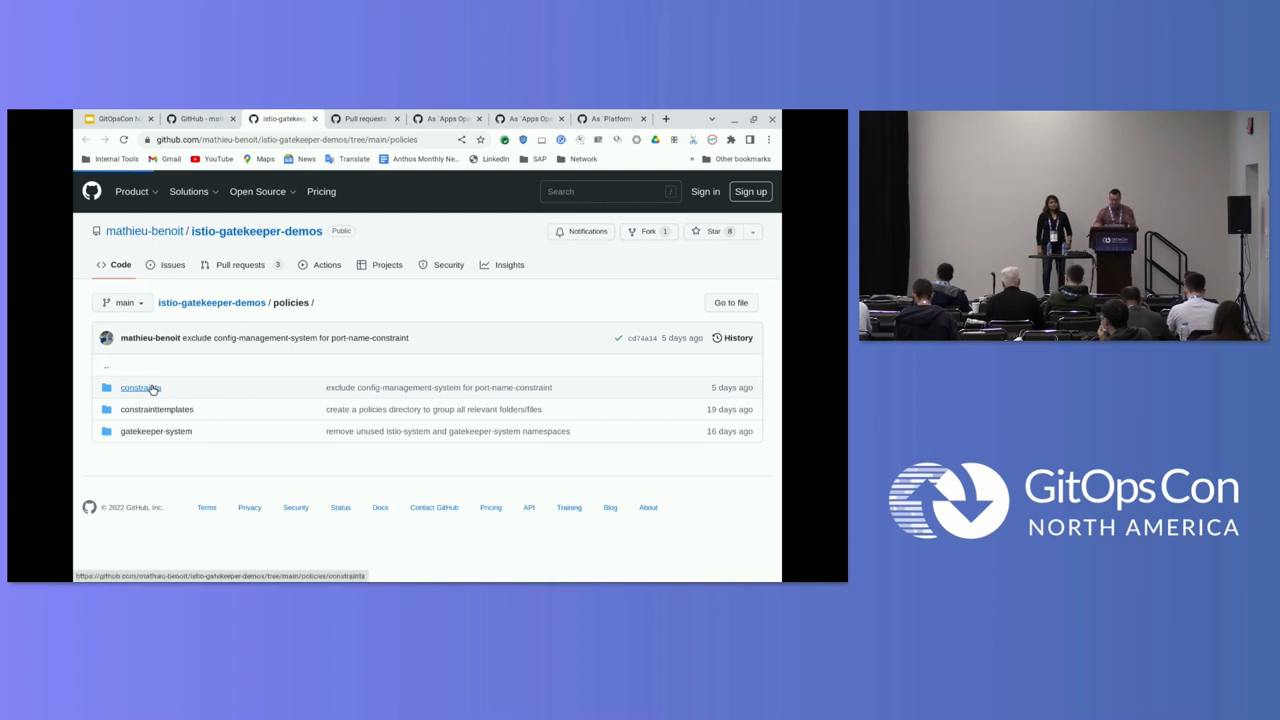
{"action": "left_click", "coordinate": [140, 388]}
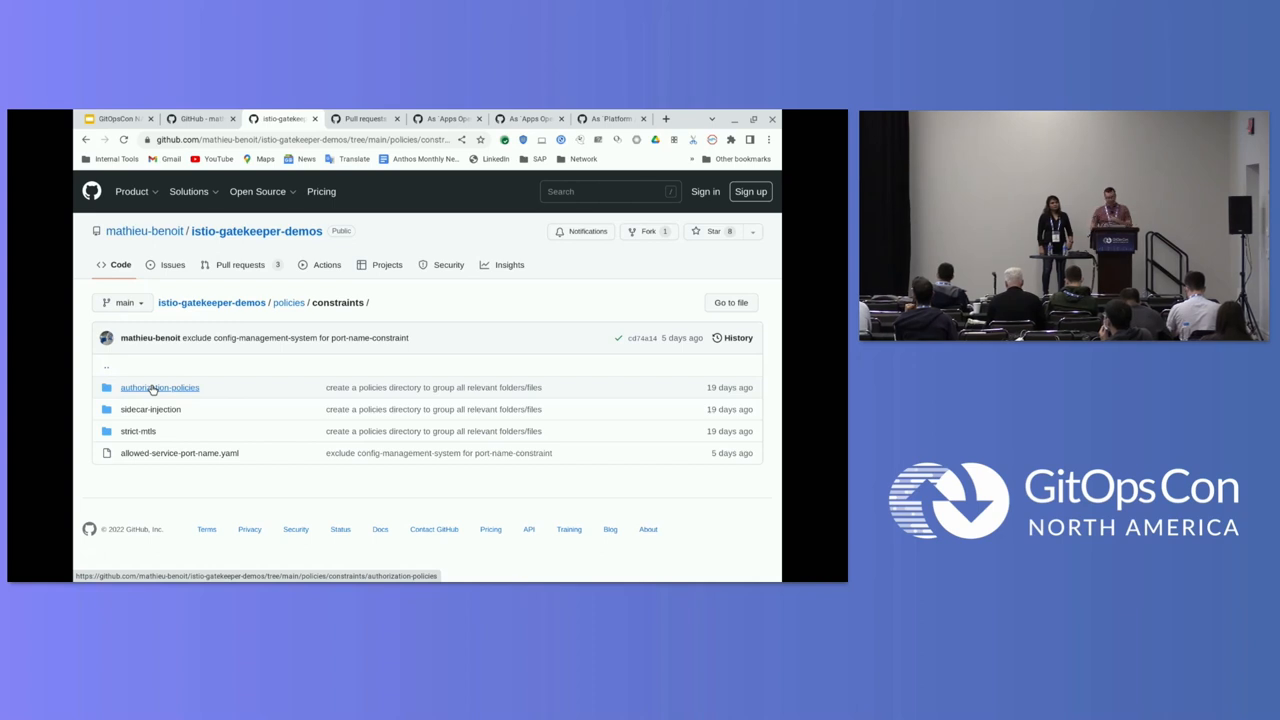
Browse the sidecar-injection, strict-mtls and authorization-policies constraint folders in turn
{"action": "left_click", "coordinate": [150, 408]}
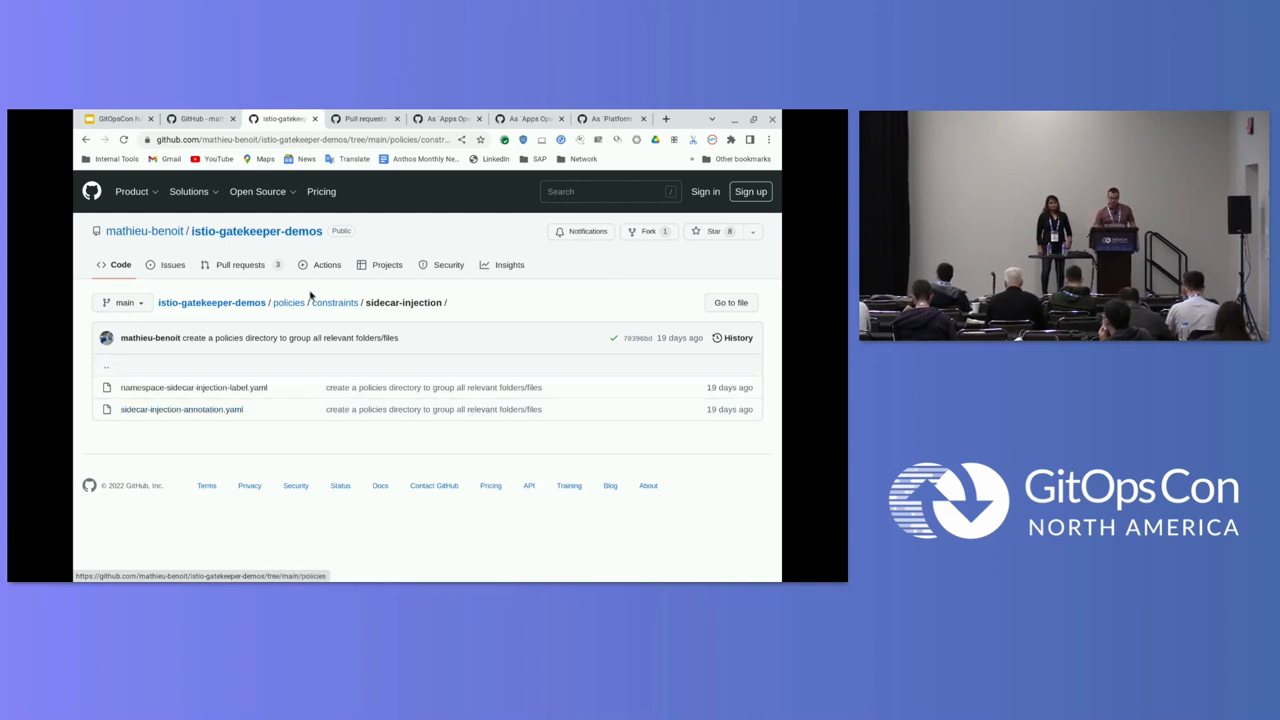
{"action": "left_click", "coordinate": [334, 302]}
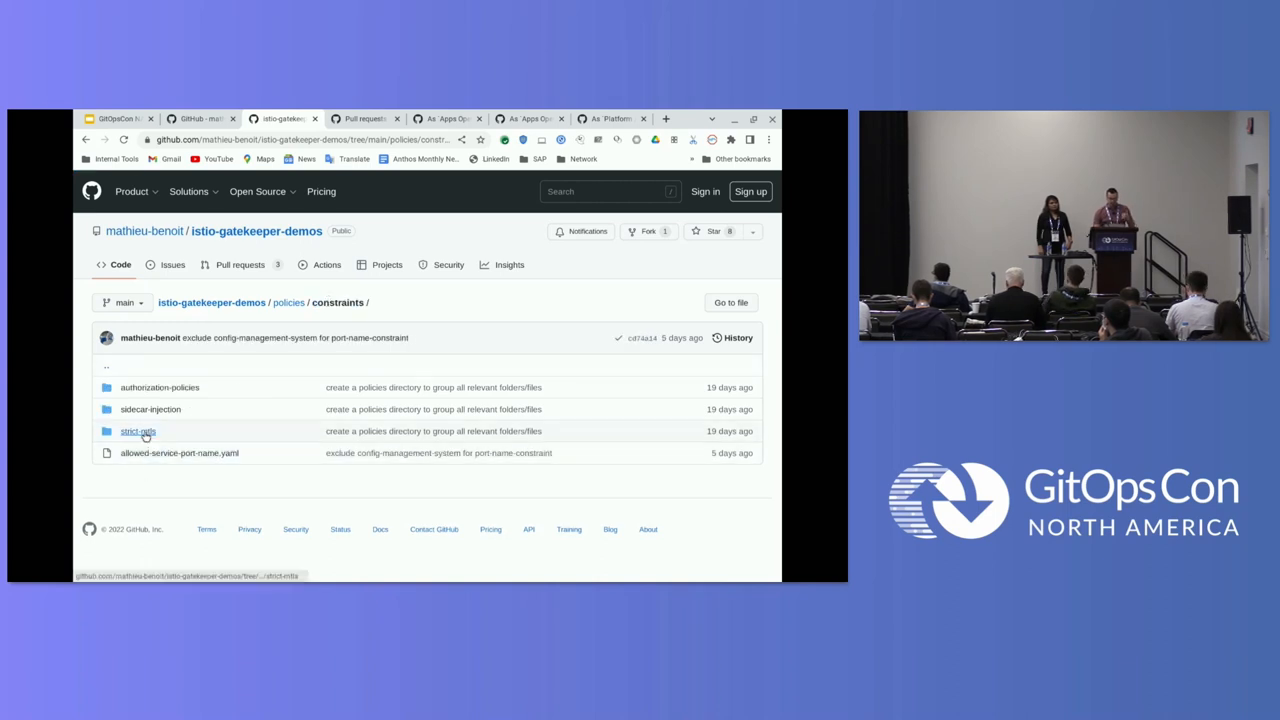
{"action": "left_click", "coordinate": [136, 432]}
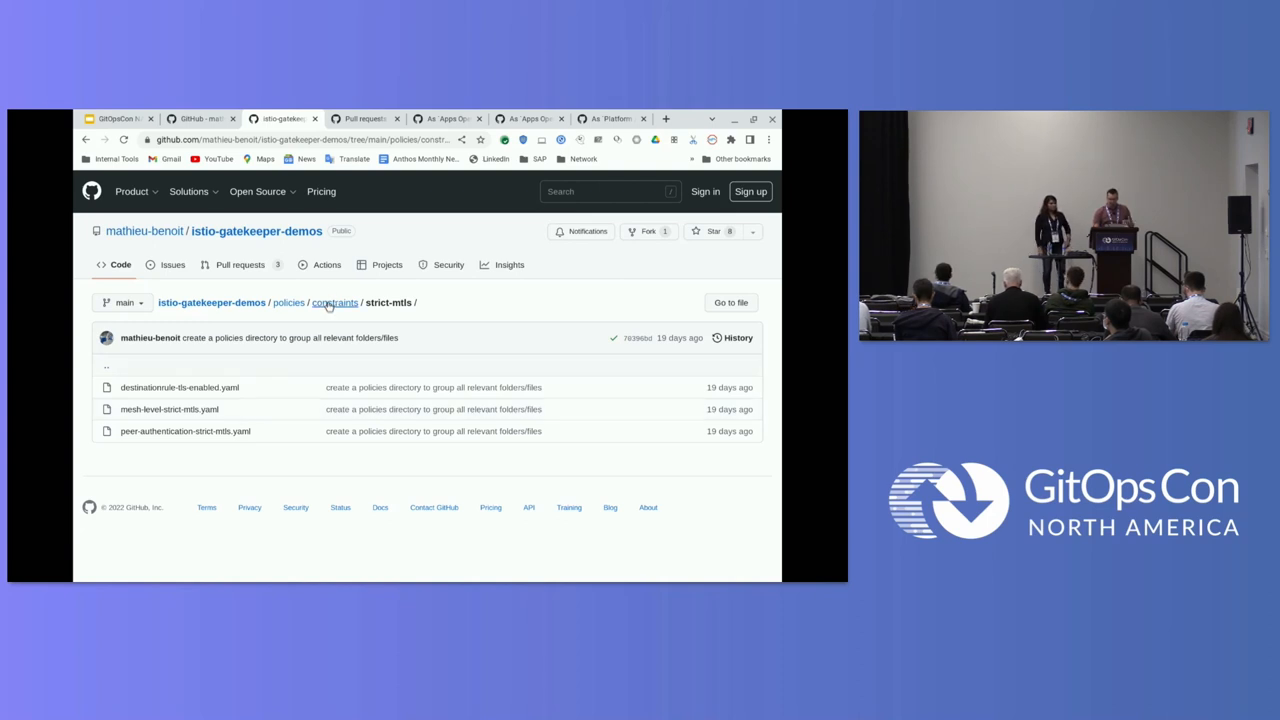
{"action": "left_click", "coordinate": [336, 302]}
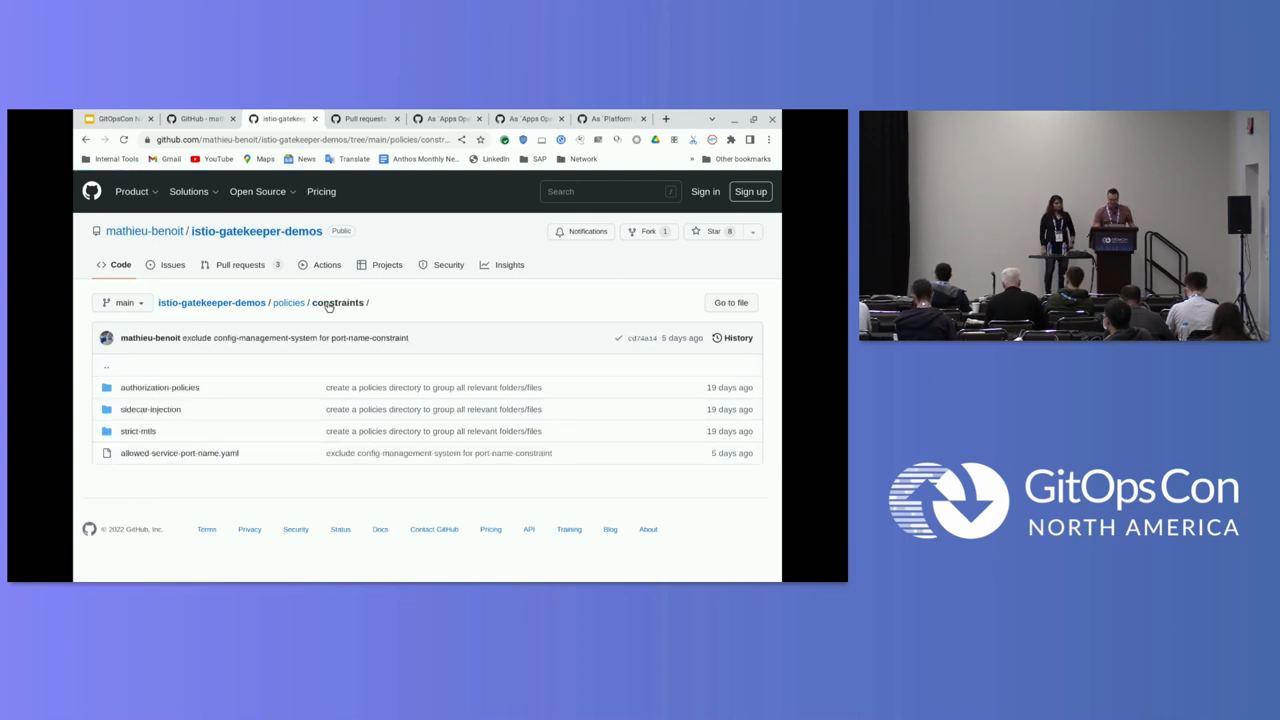
{"action": "mouse_move", "coordinate": [160, 388]}
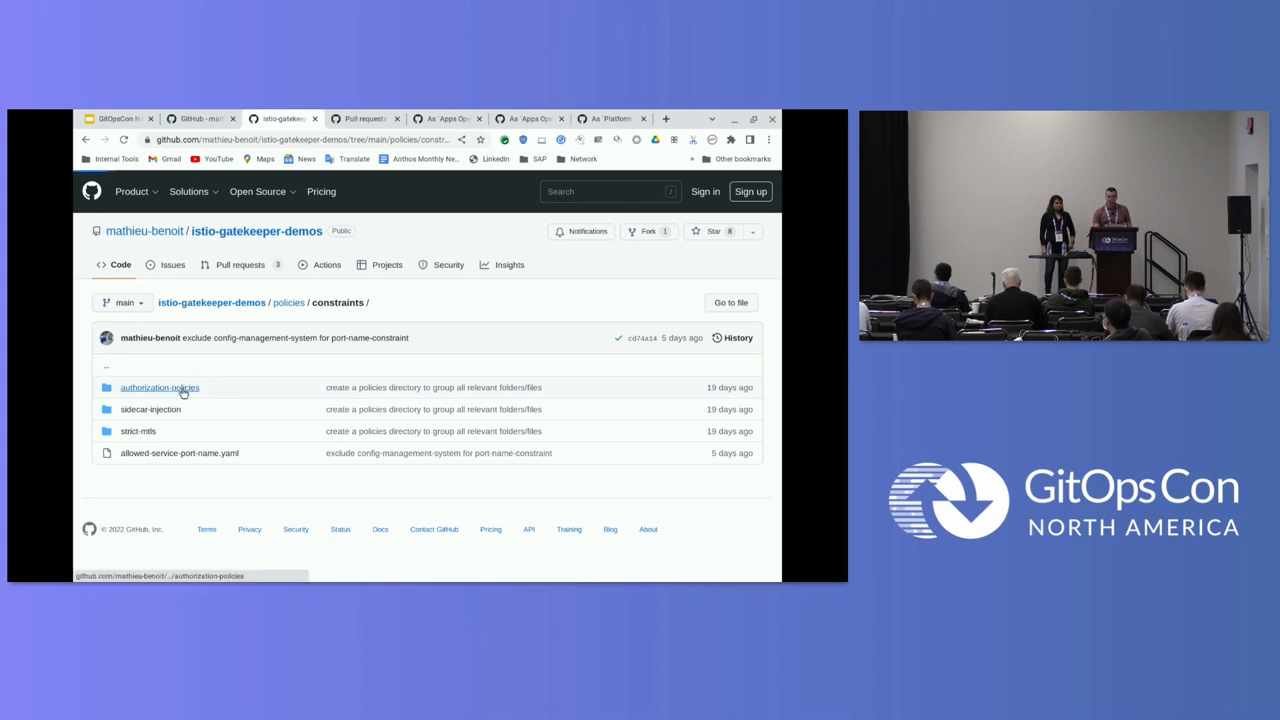
{"action": "left_click", "coordinate": [160, 388]}
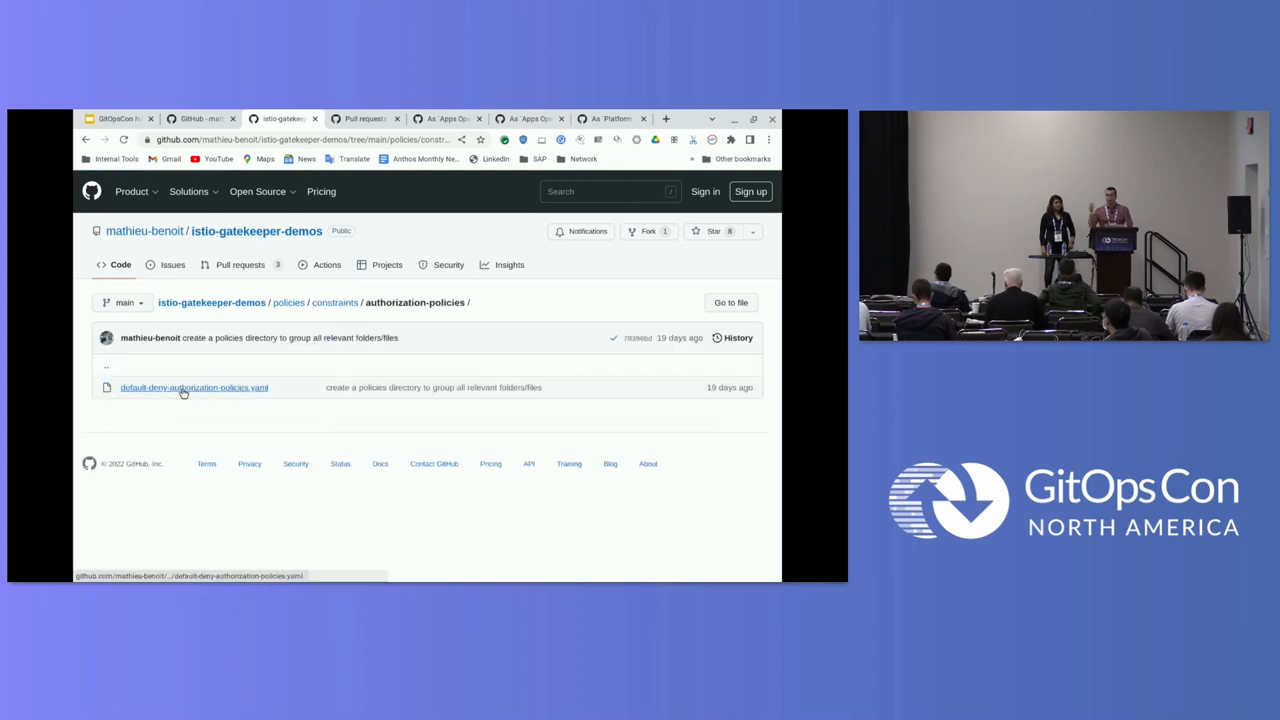
{"action": "mouse_move", "coordinate": [194, 388]}
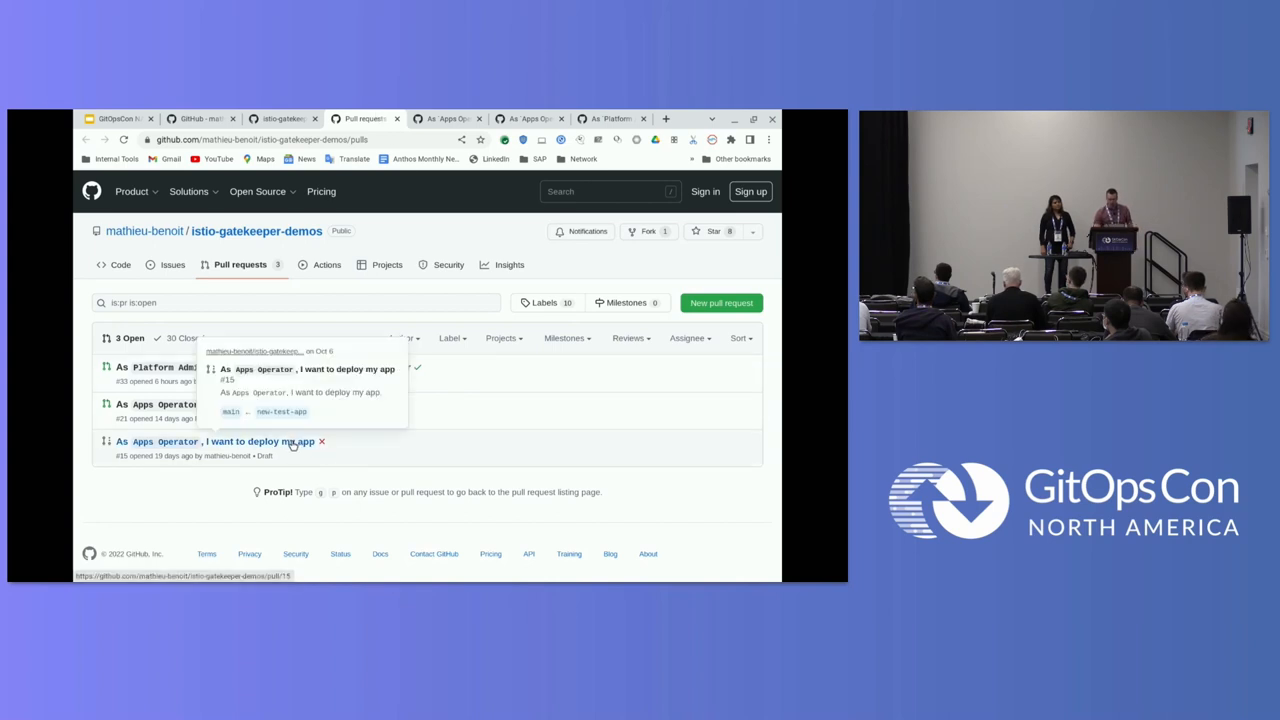
Review PR #15 'As Apps Operator, I want to deploy my app' and its best-app-ever app-manifests.yaml Deployment diff
{"action": "left_click", "coordinate": [230, 442]}
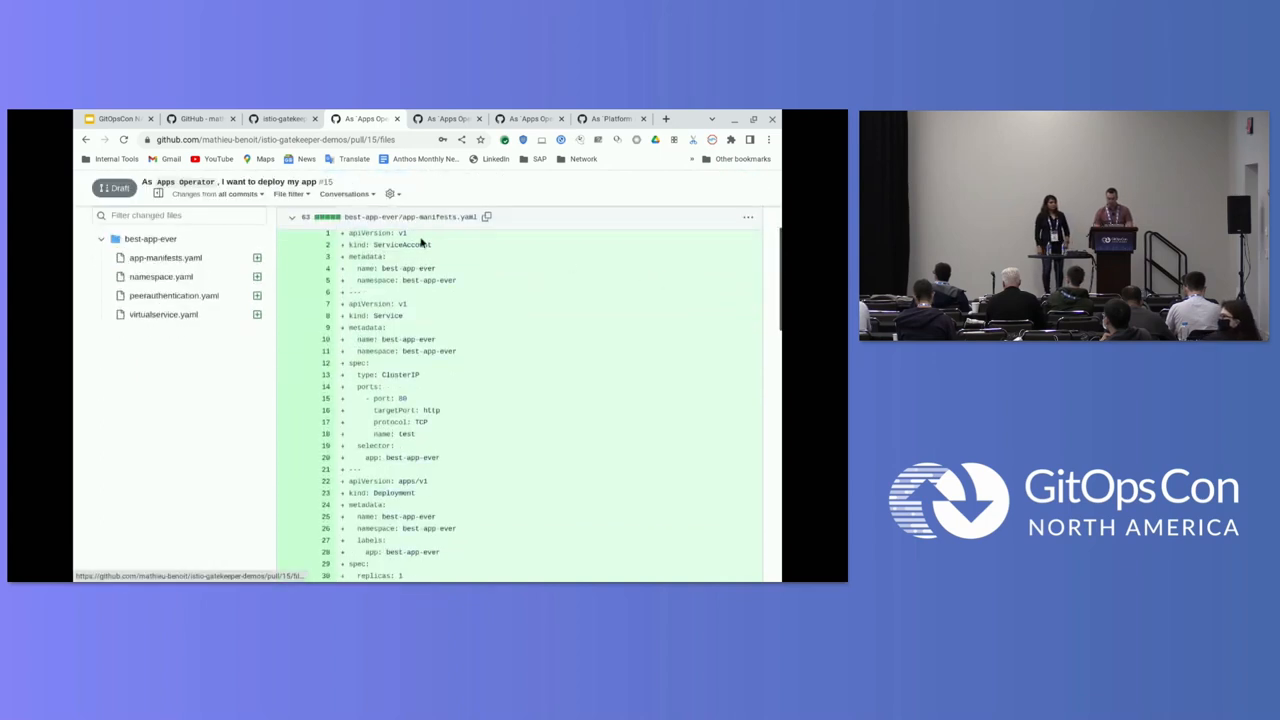
{"action": "double_click", "coordinate": [384, 316]}
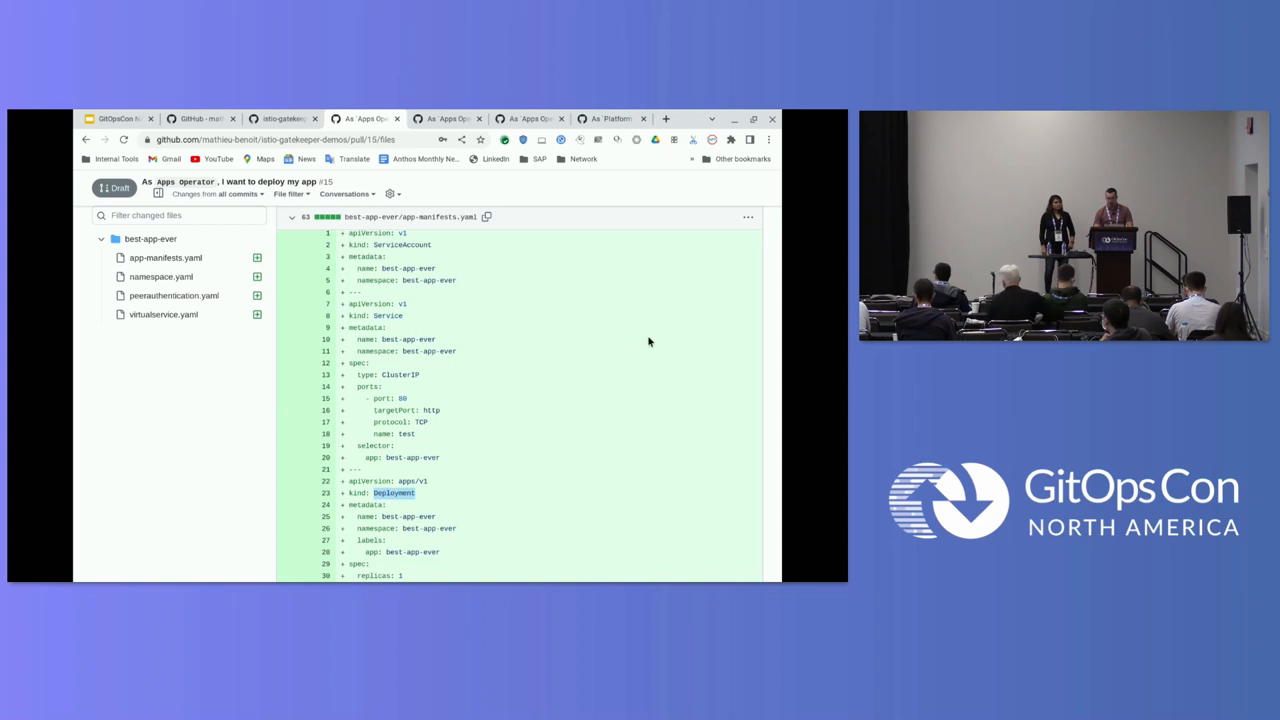
{"action": "scroll", "scroll_direction": "down", "scroll_amount": 3}
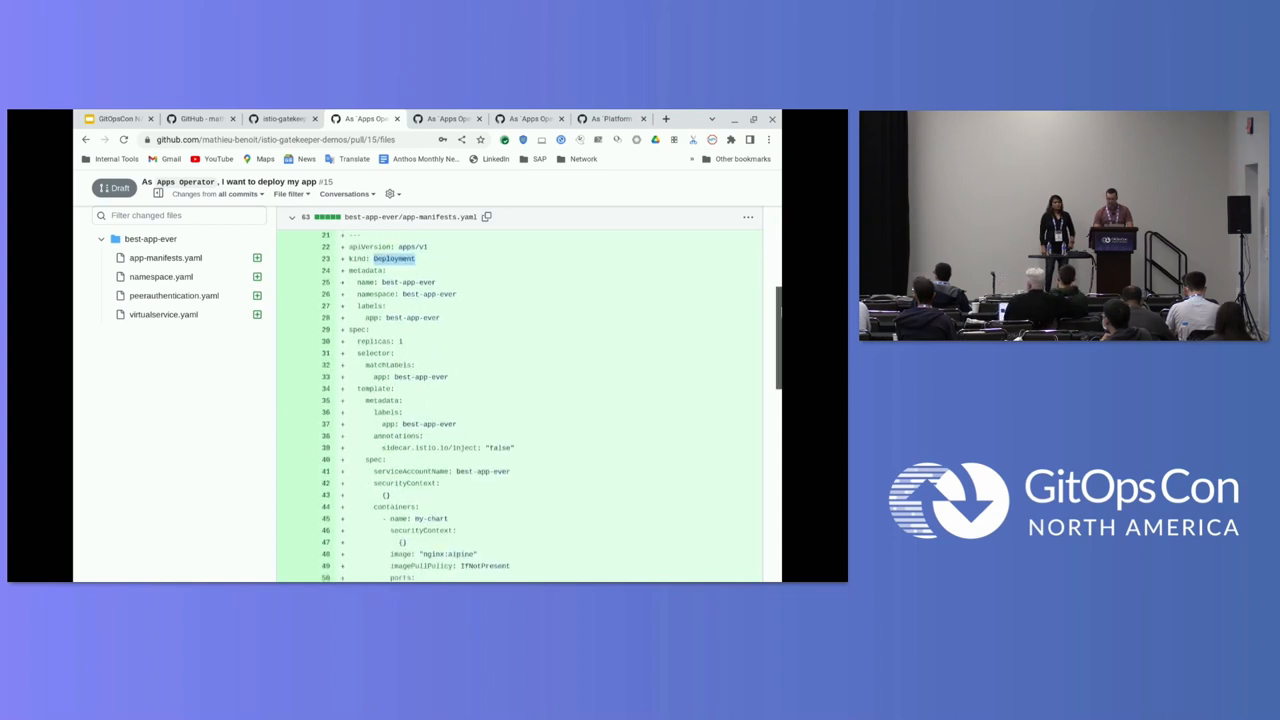
{"action": "scroll", "scroll_direction": "down", "scroll_amount": 3}
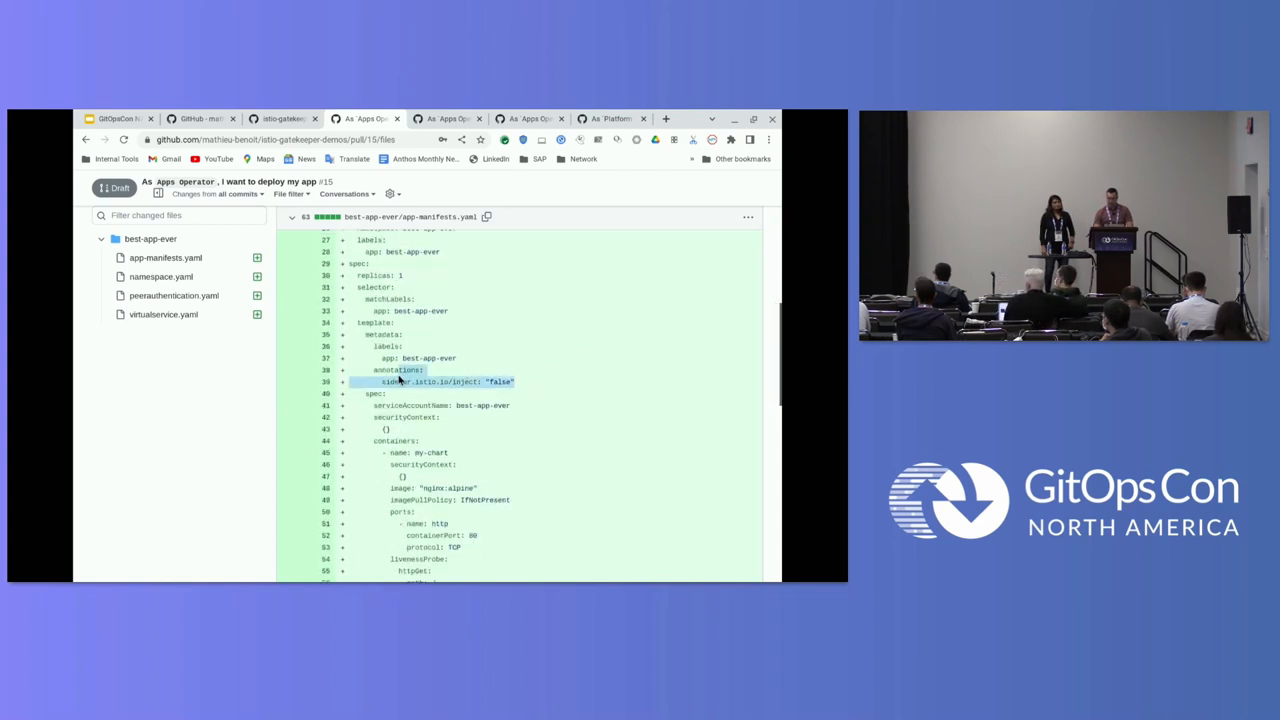
{"action": "scroll", "scroll_direction": "down", "scroll_amount": 3}
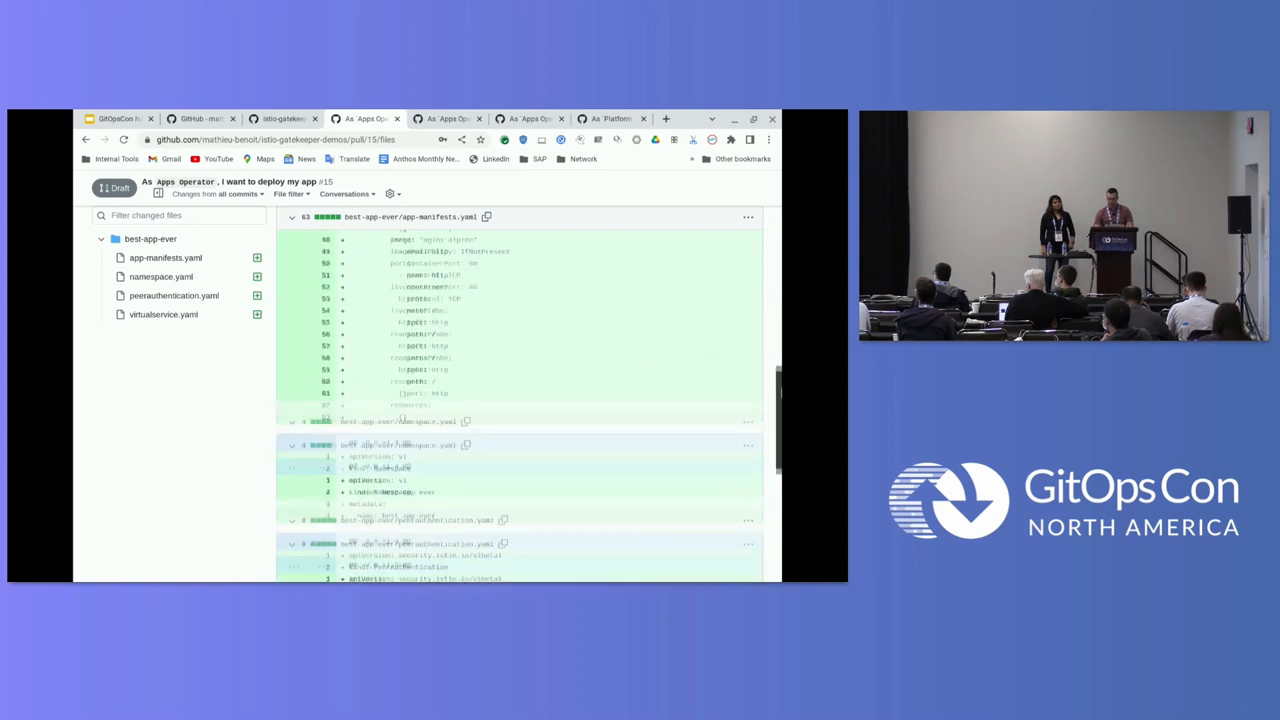
{"action": "scroll", "scroll_direction": "down", "scroll_amount": 3}
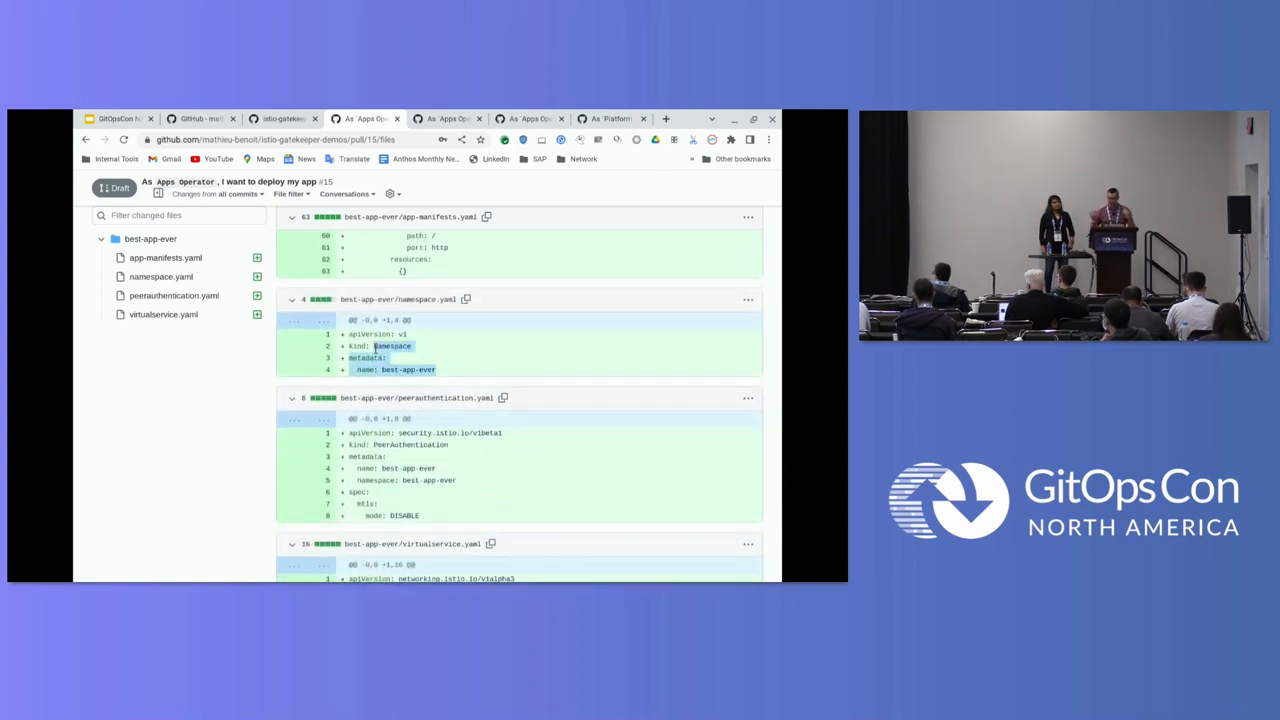
{"action": "mouse_move", "coordinate": [536, 444]}
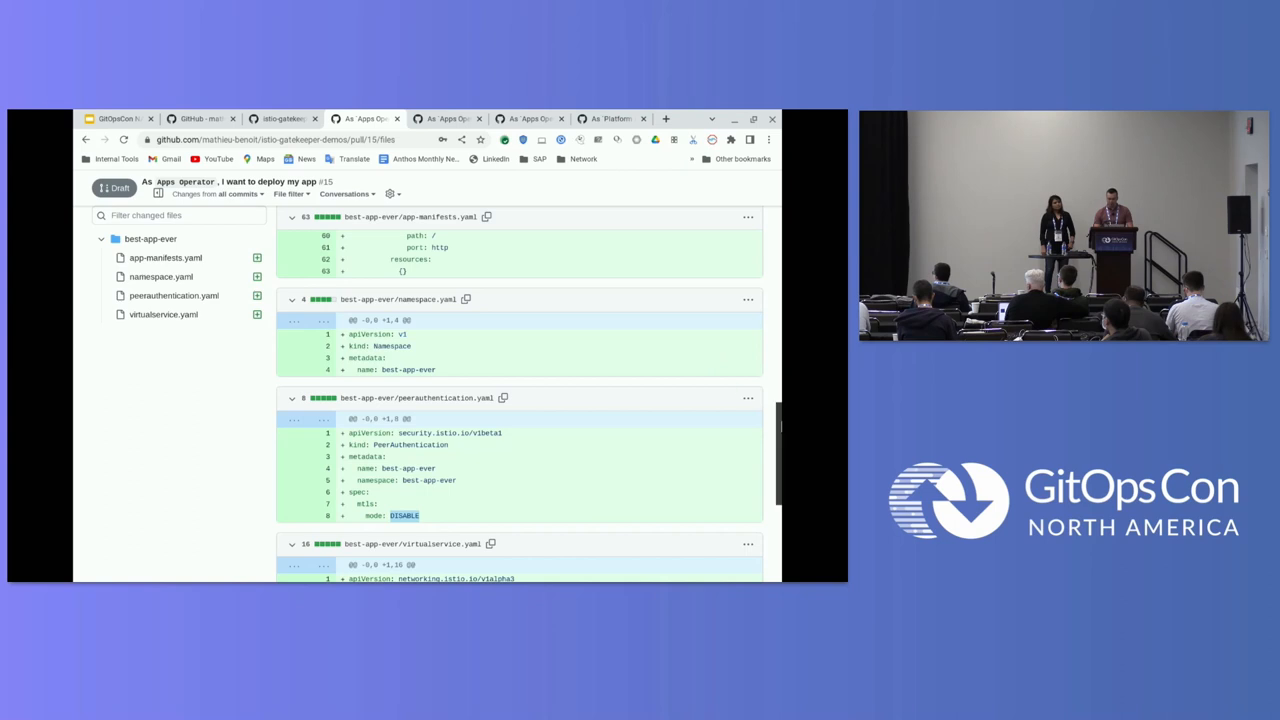
{"action": "scroll", "scroll_direction": "up", "scroll_amount": 3}
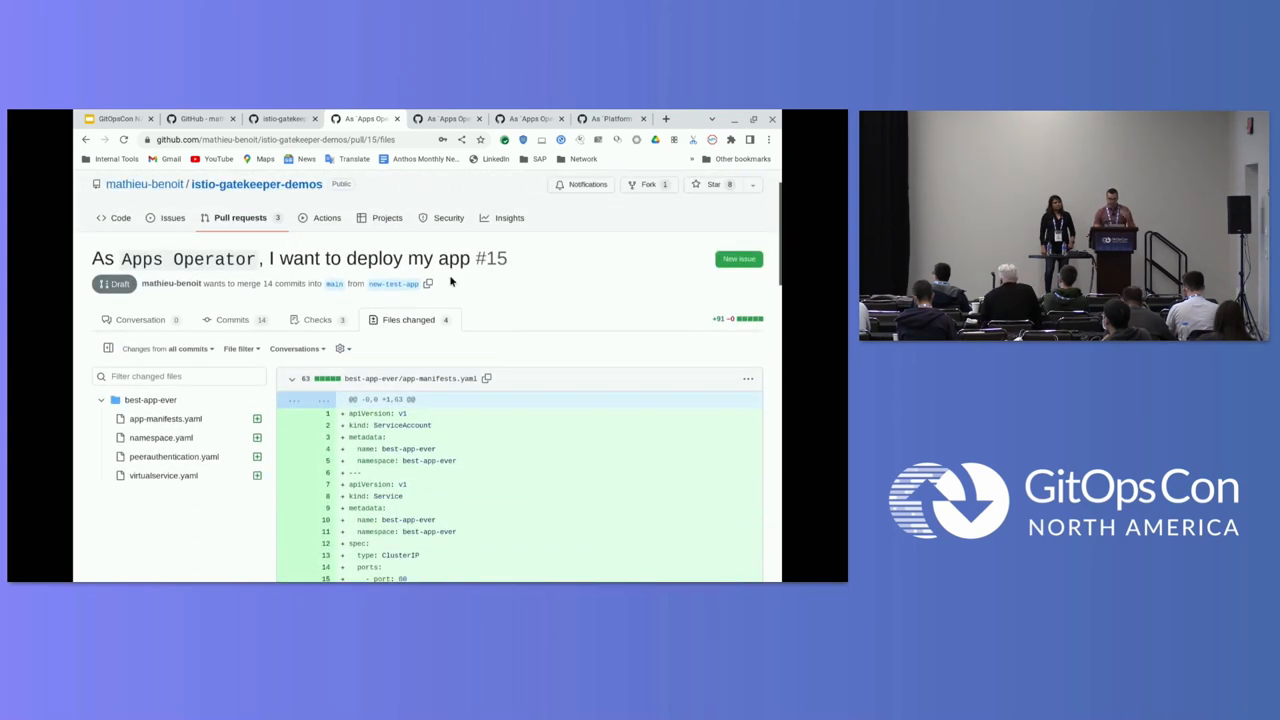
Show PR #15's conversation where the gator and kpt checks report failures
{"action": "left_click", "coordinate": [140, 320]}
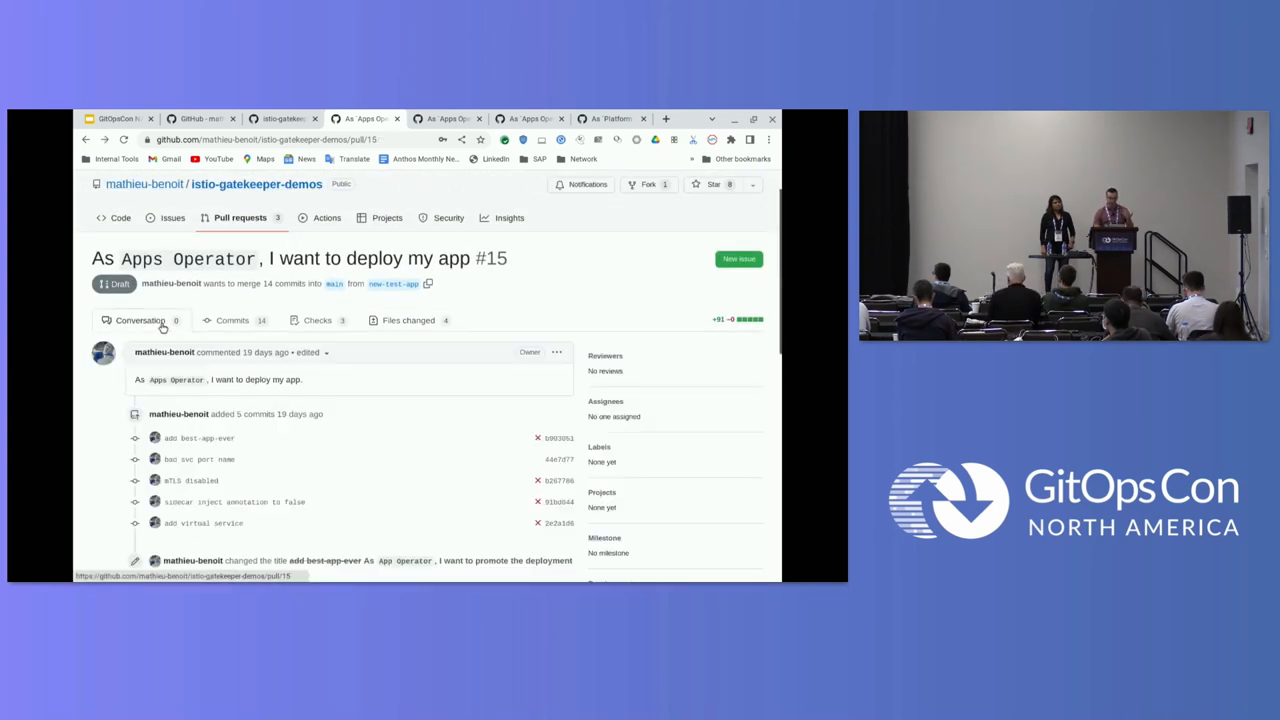
{"action": "scroll", "scroll_direction": "down", "scroll_amount": 3}
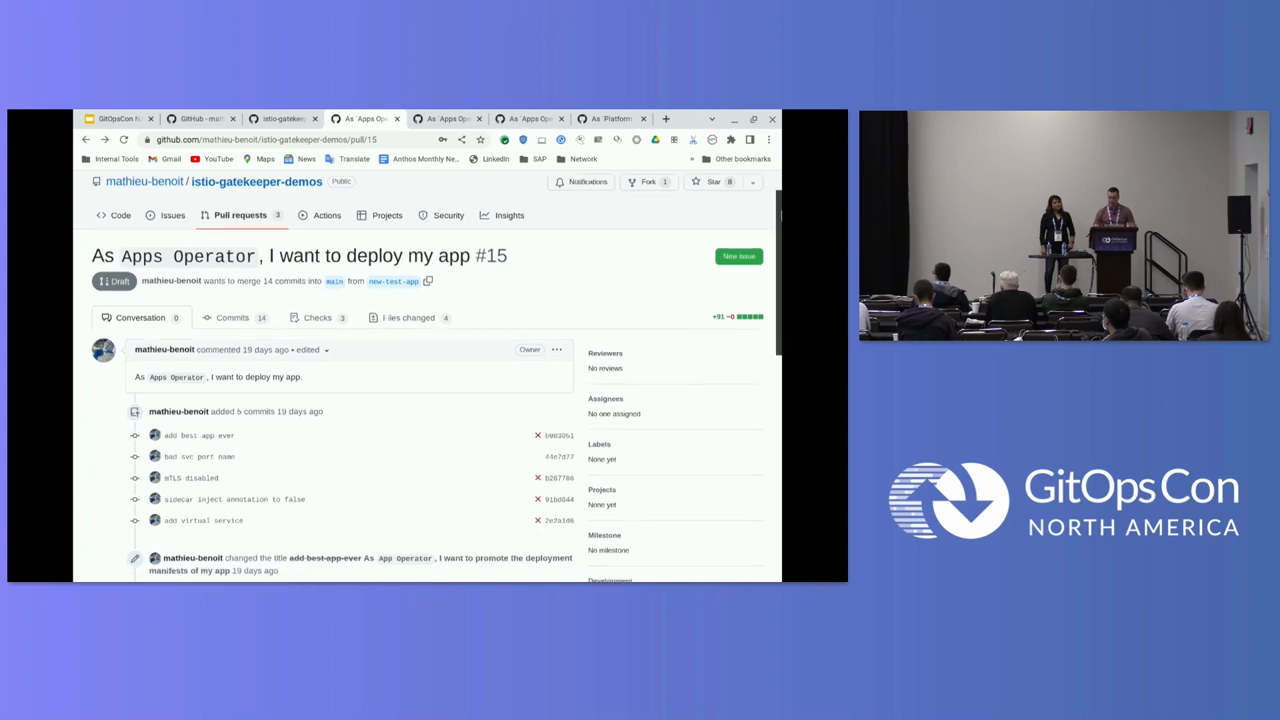
{"action": "scroll", "scroll_direction": "down", "scroll_amount": 3}
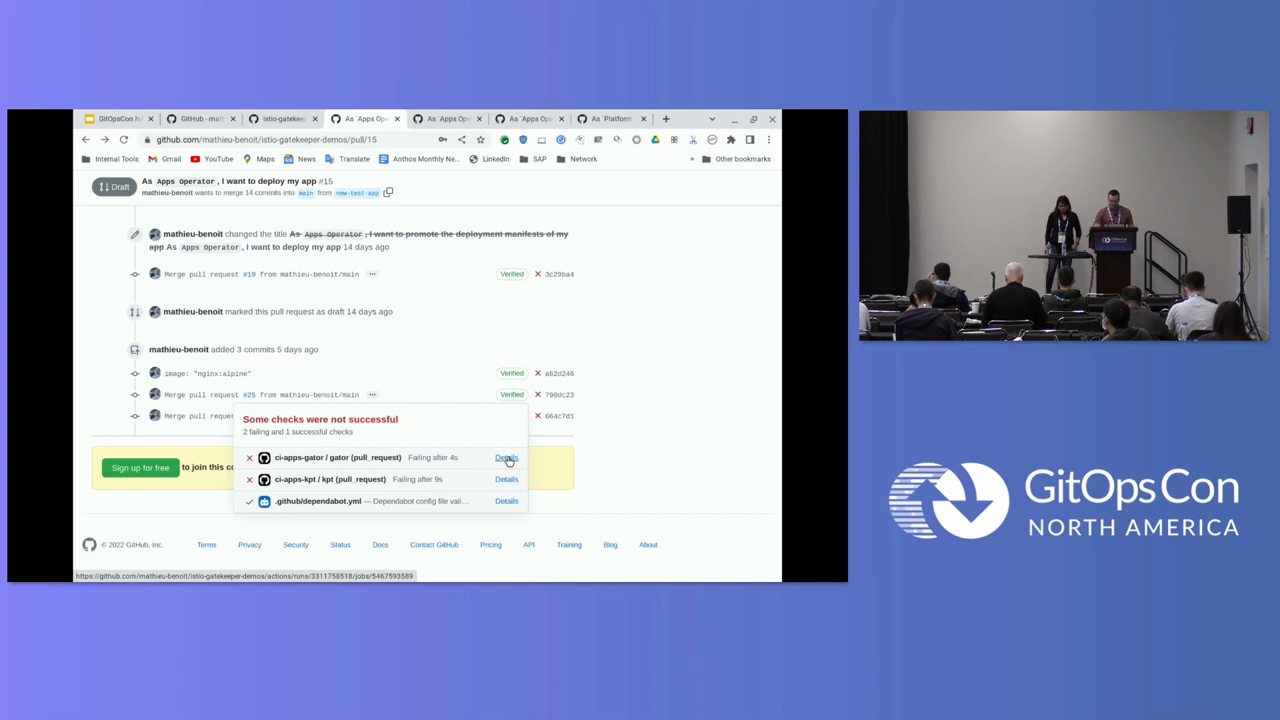
Inspect the failing gator workflow run #68, its summary and the failed 'gator test' step
{"action": "left_click", "coordinate": [508, 456]}
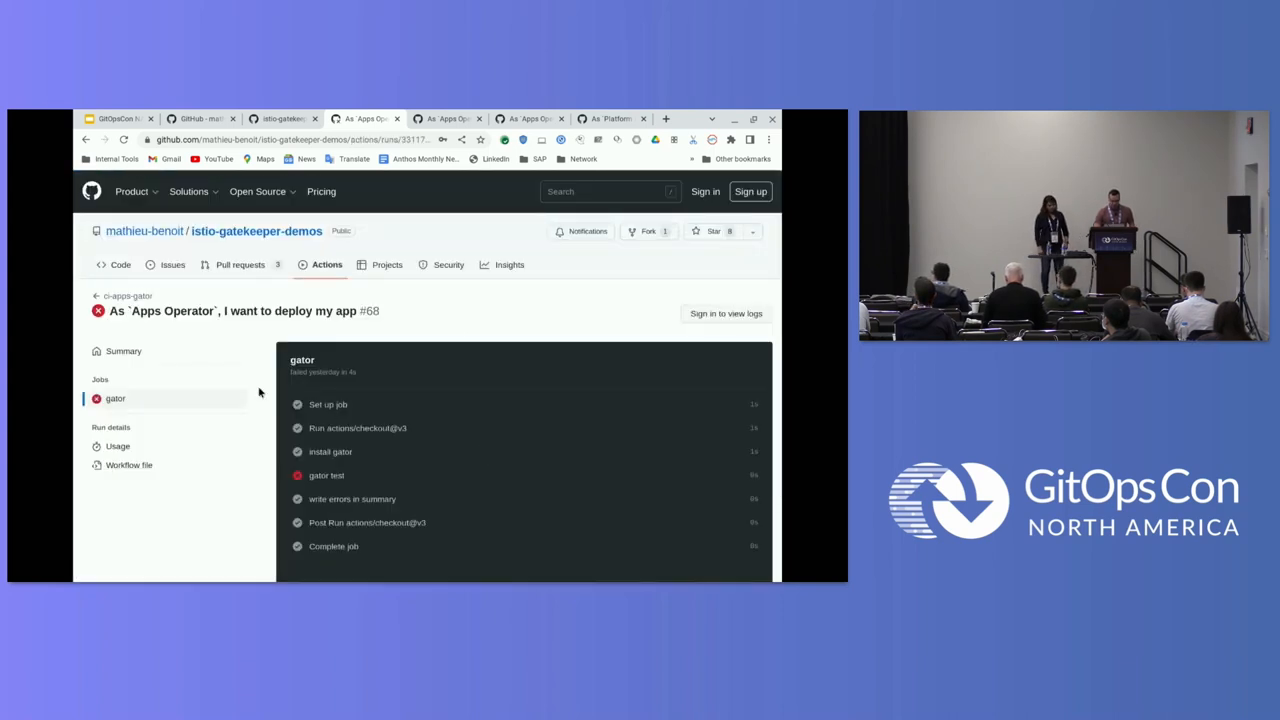
{"action": "left_click", "coordinate": [124, 350]}
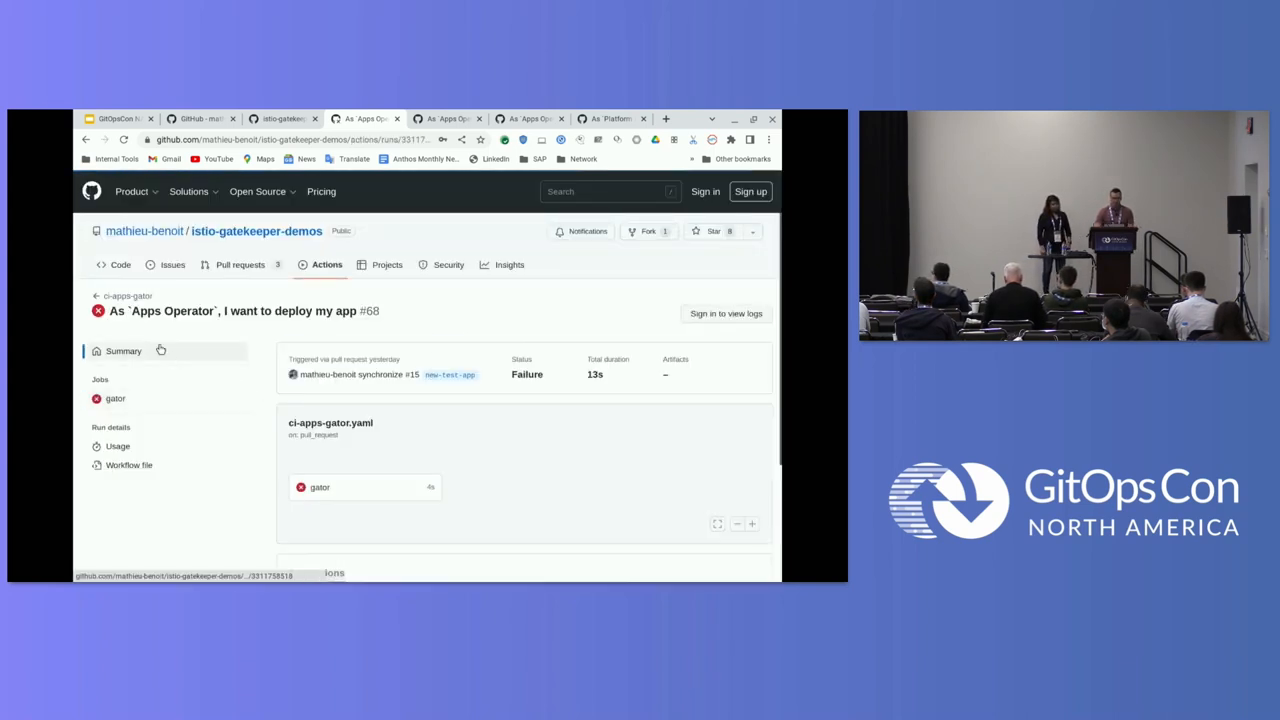
{"action": "scroll", "scroll_direction": "down", "scroll_amount": 3}
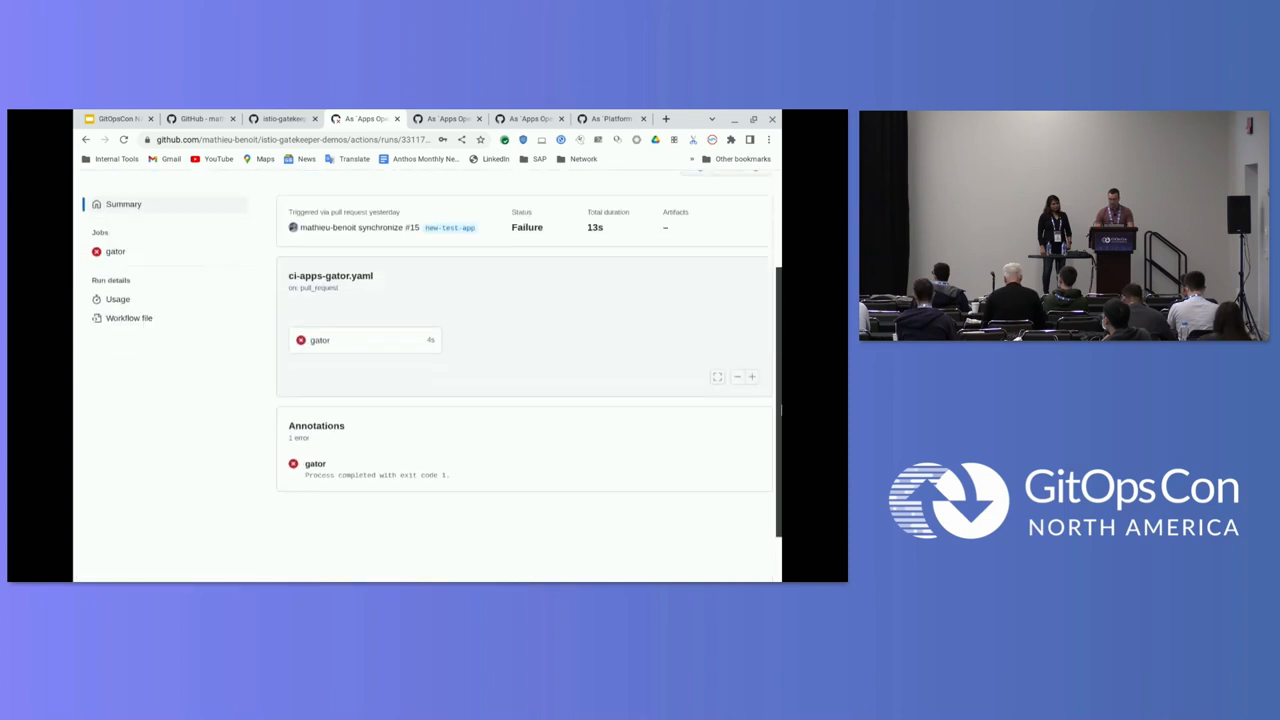
{"action": "scroll", "scroll_direction": "up", "scroll_amount": 3}
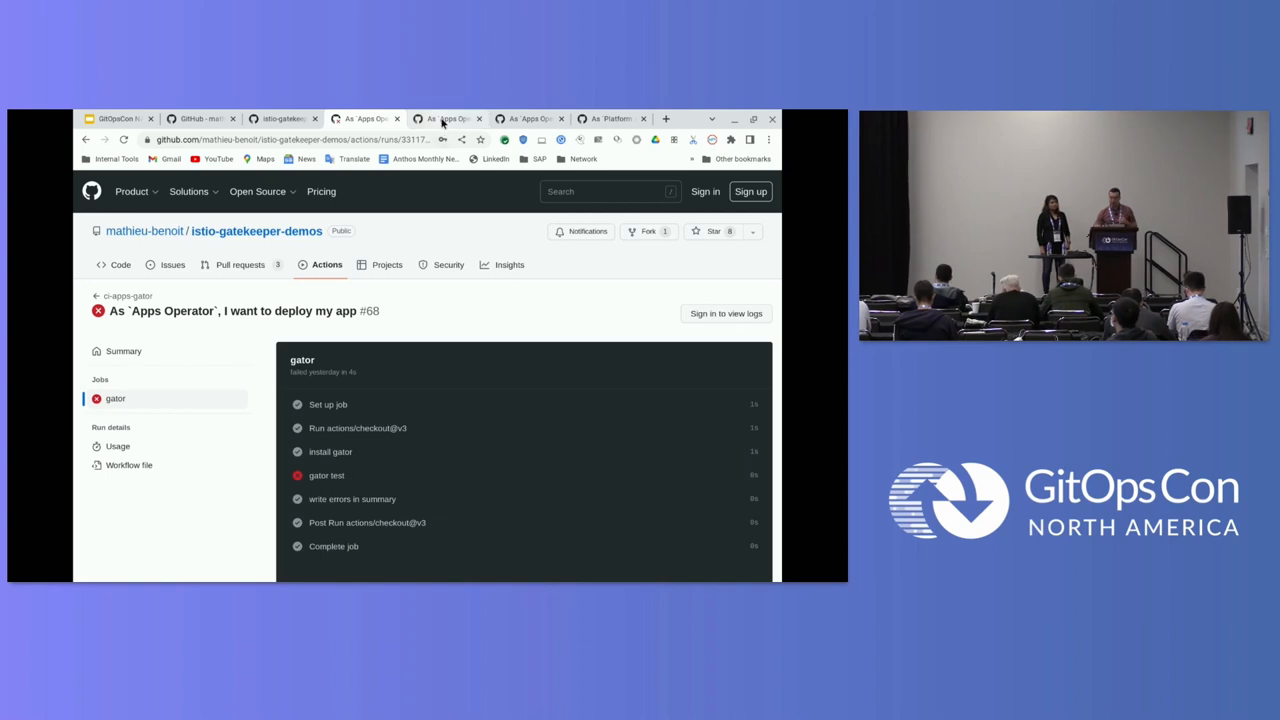
{"action": "mouse_move", "coordinate": [448, 118]}
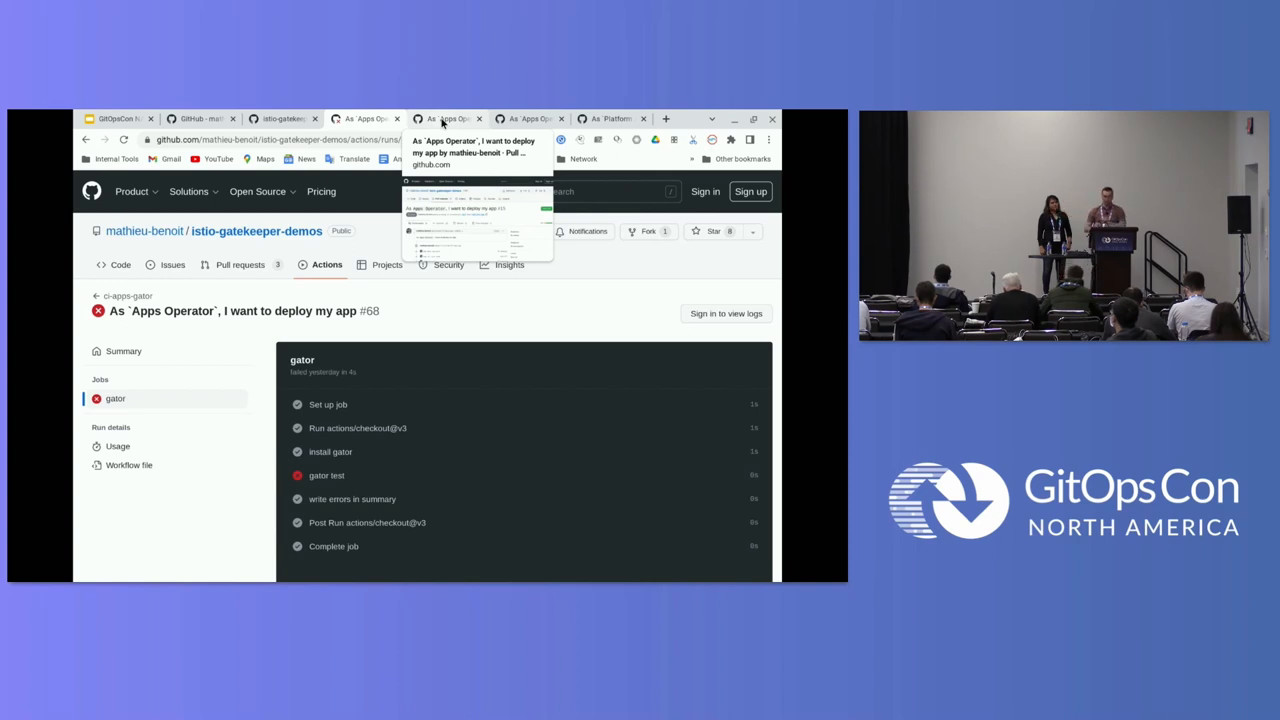
Revisit PR #15's changed files and conversation before moving to PR #21
{"action": "left_click", "coordinate": [448, 118]}
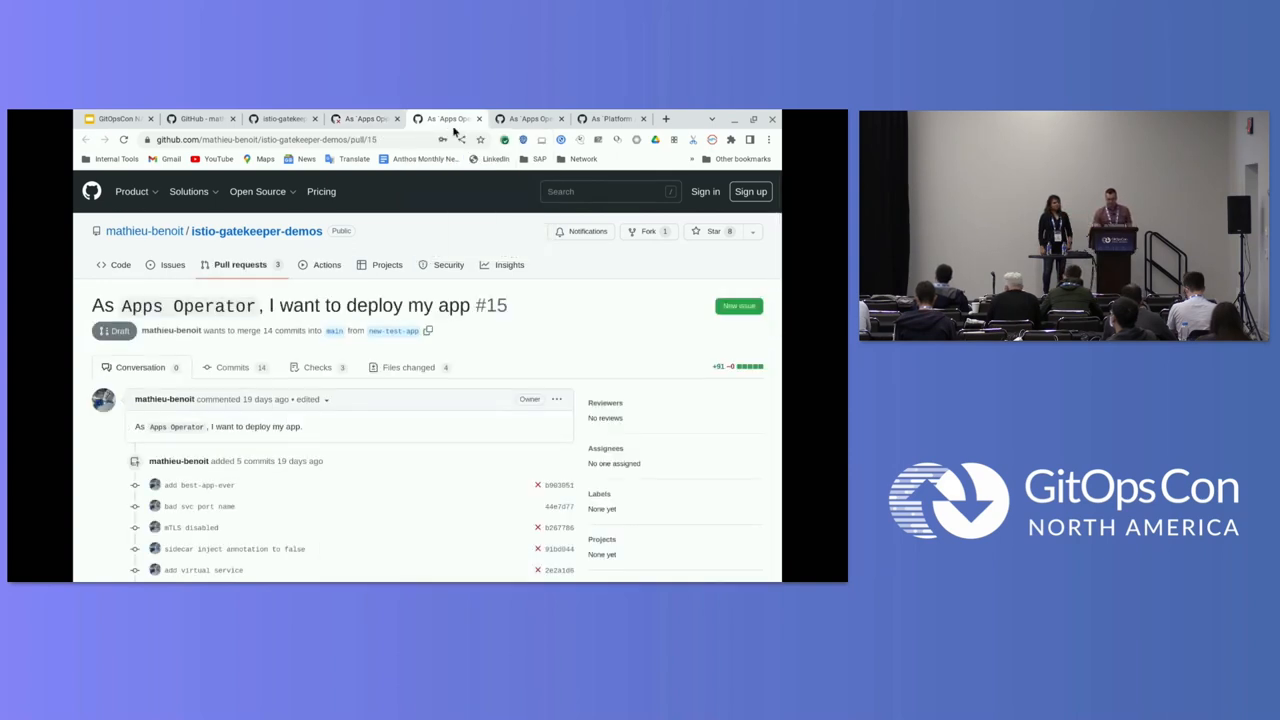
{"action": "mouse_move", "coordinate": [408, 368]}
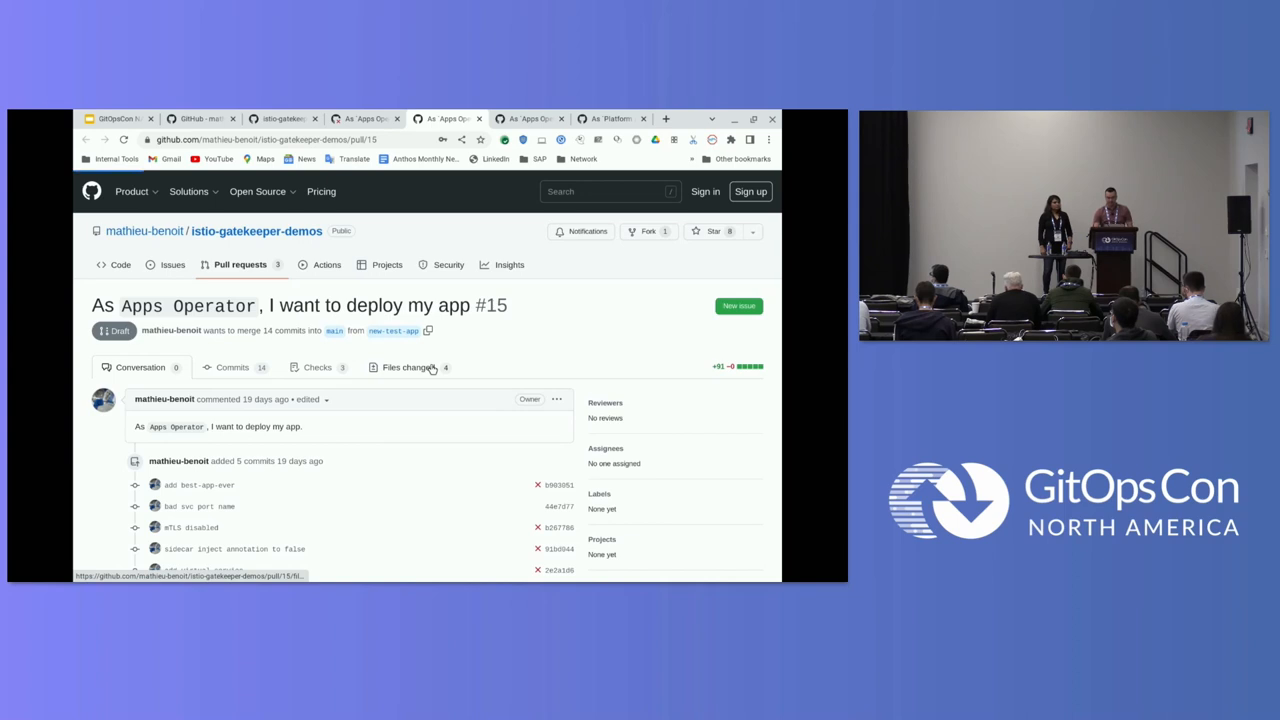
{"action": "left_click", "coordinate": [406, 368]}
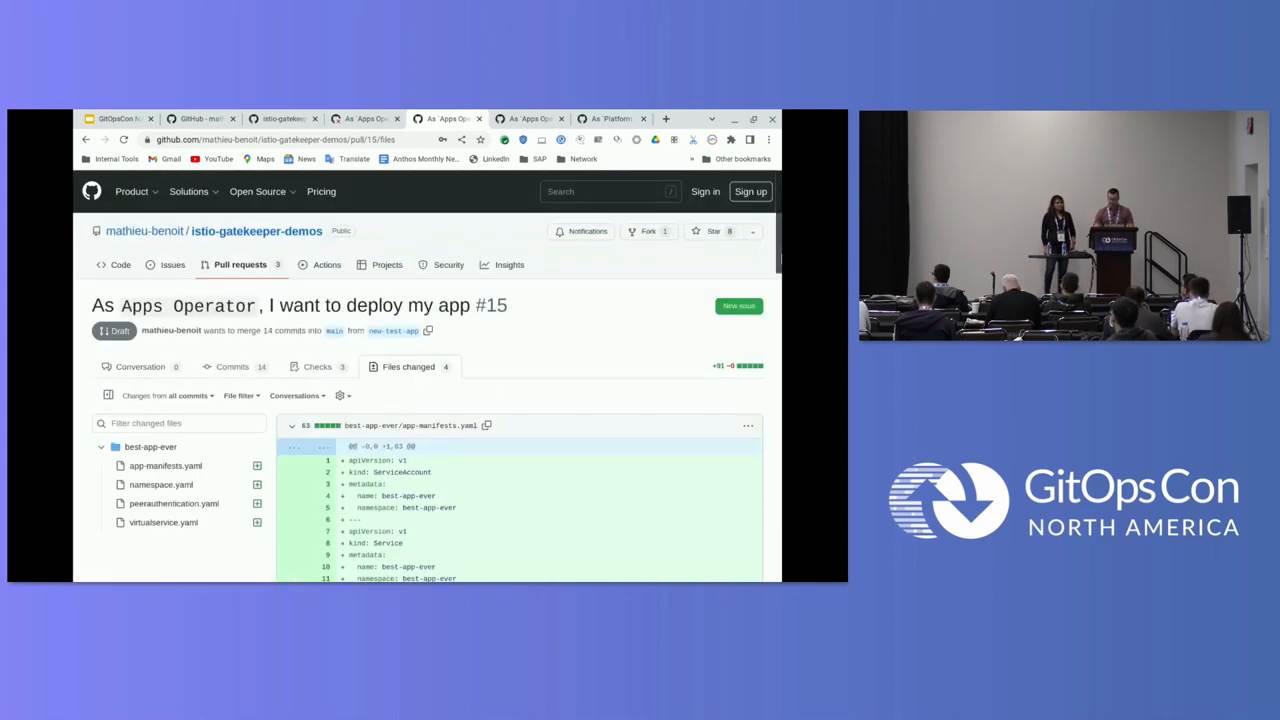
{"action": "left_click", "coordinate": [140, 366]}
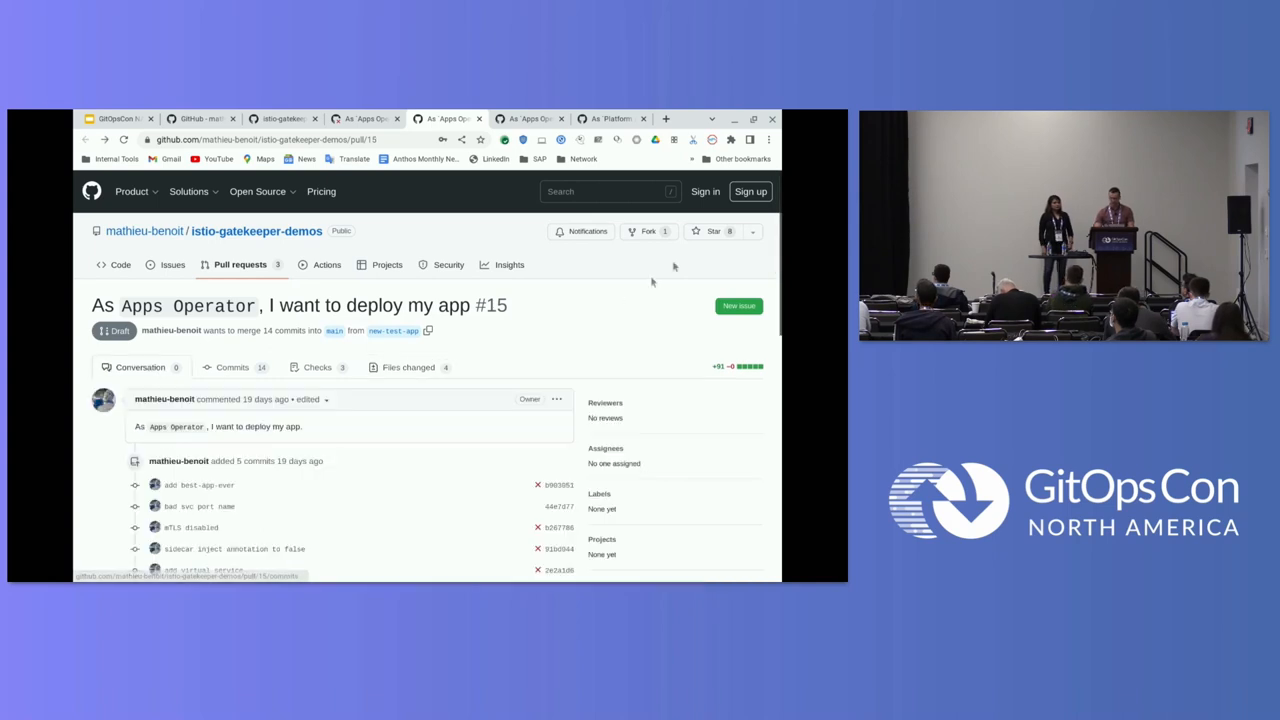
{"action": "scroll", "scroll_direction": "down", "scroll_amount": 3}
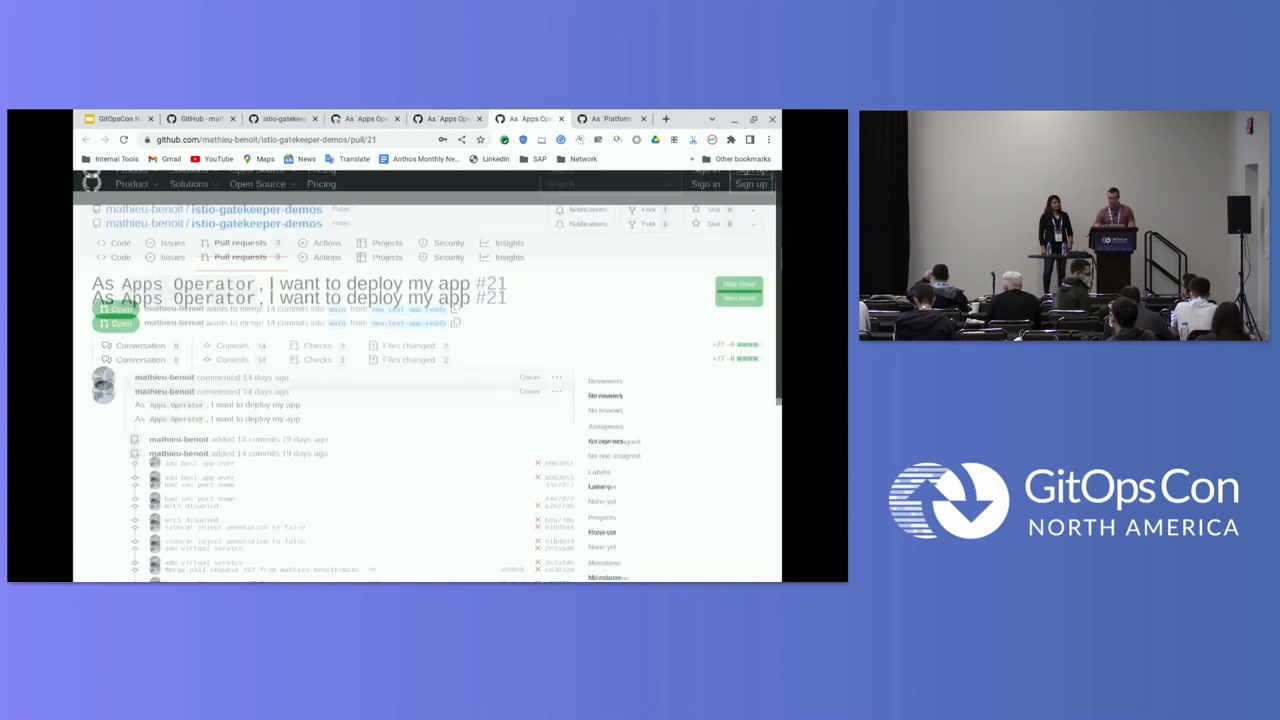
Scroll PR #21's commits and switch to PR #33, the Platform Admin staging promotion
{"action": "scroll", "scroll_direction": "down", "scroll_amount": 3}
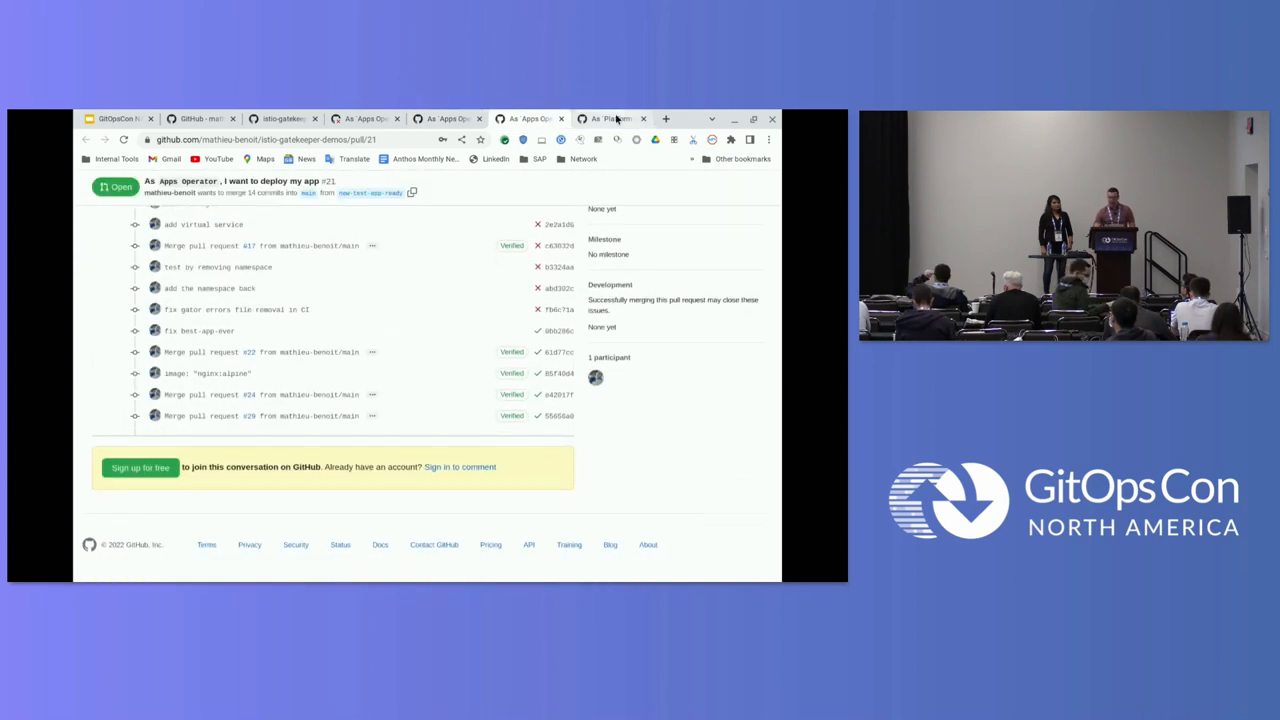
{"action": "left_click", "coordinate": [610, 118]}
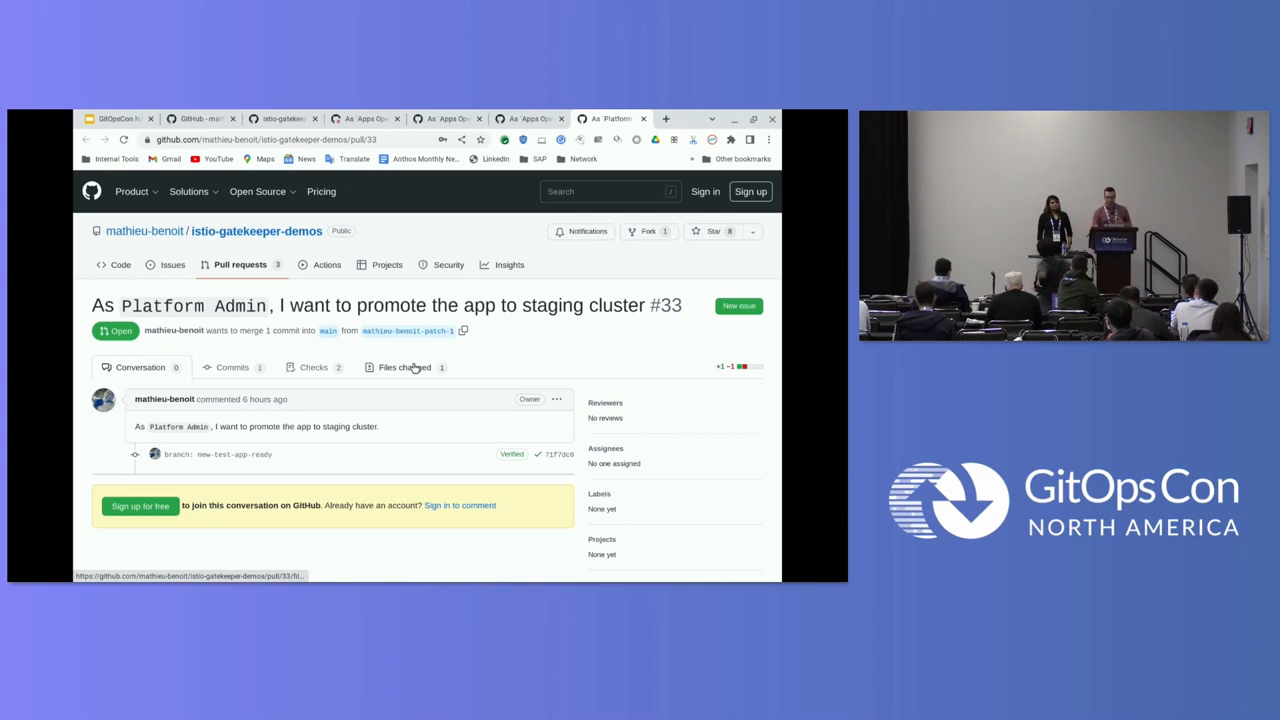
Review PR #33's single diff changing the branch from main to new-test-app-ready
{"action": "left_click", "coordinate": [404, 368]}
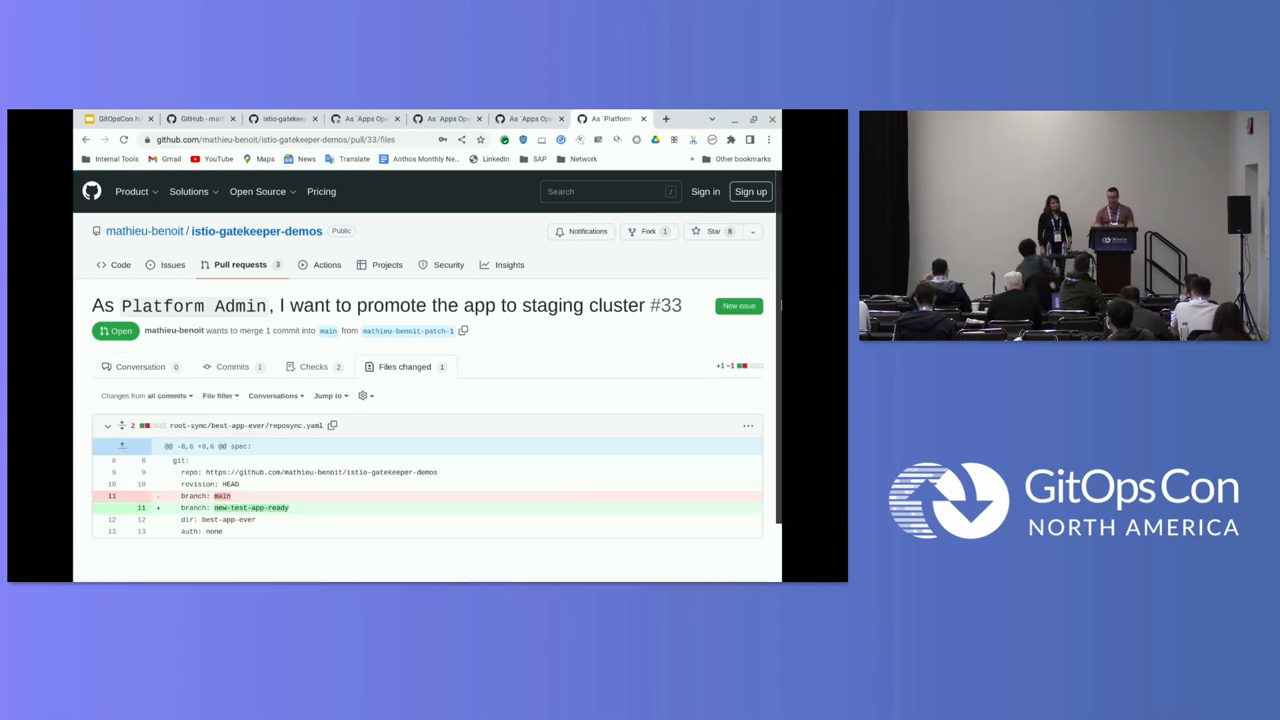
{"action": "scroll", "scroll_direction": "down", "scroll_amount": 3}
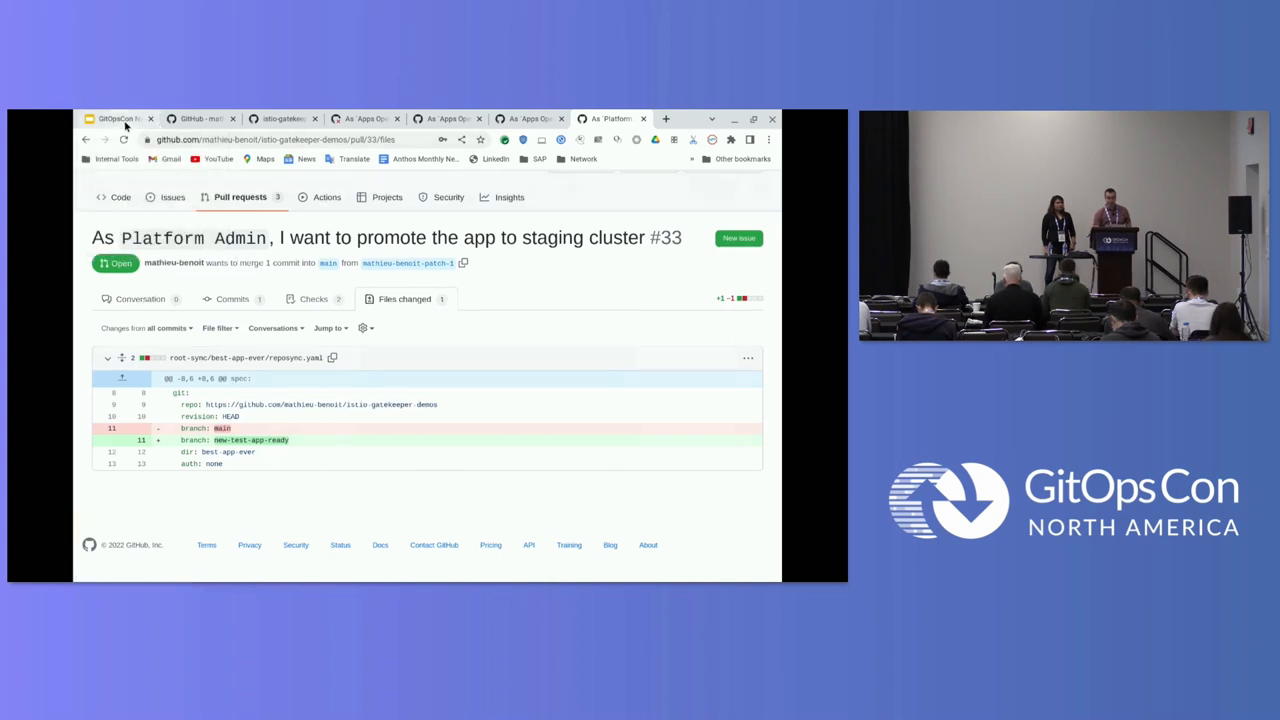
Return to the Google Slides deck and present it full screen
{"action": "left_click", "coordinate": [118, 118]}
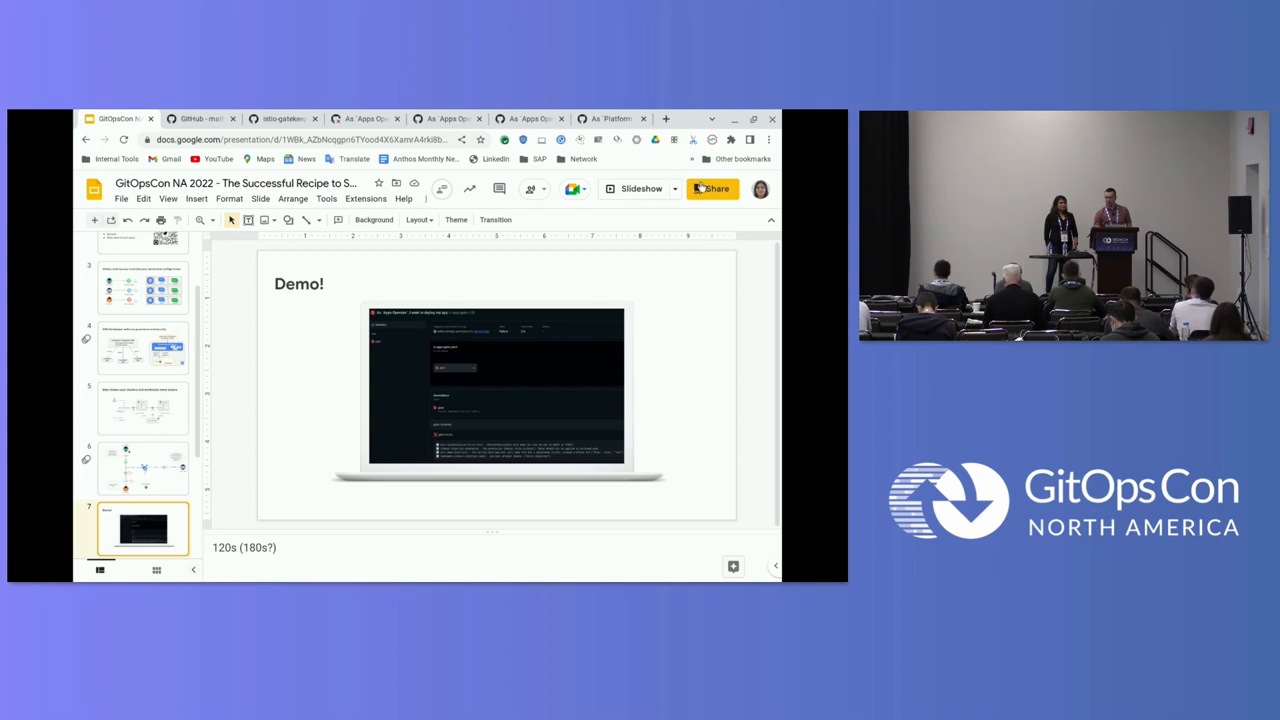
{"action": "left_click", "coordinate": [640, 188]}
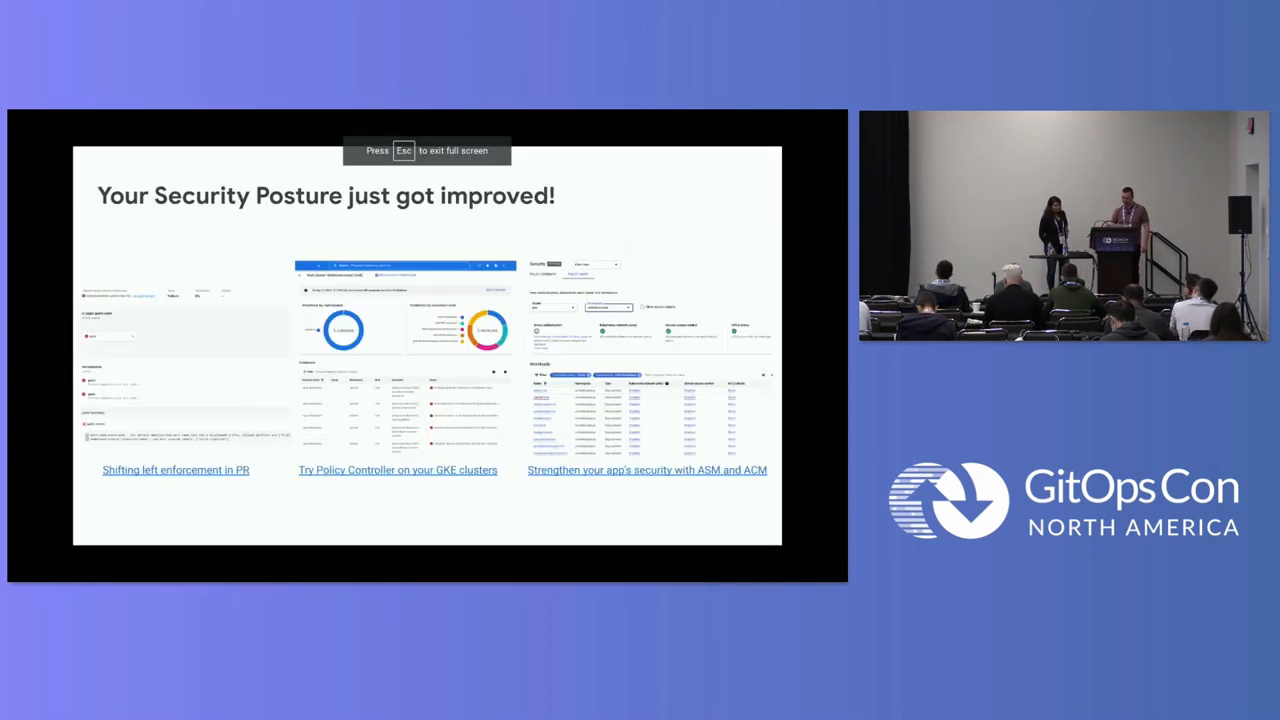